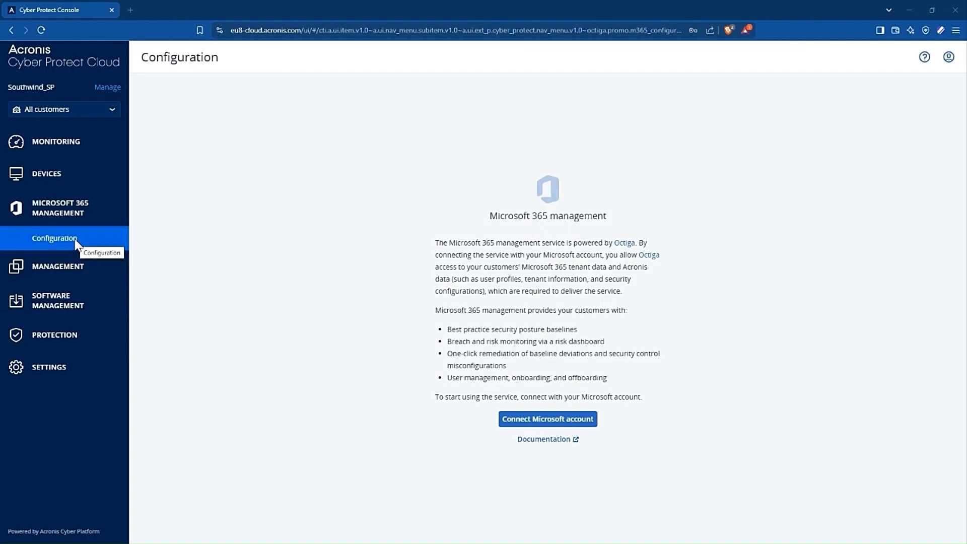
mouse_move(58, 212)
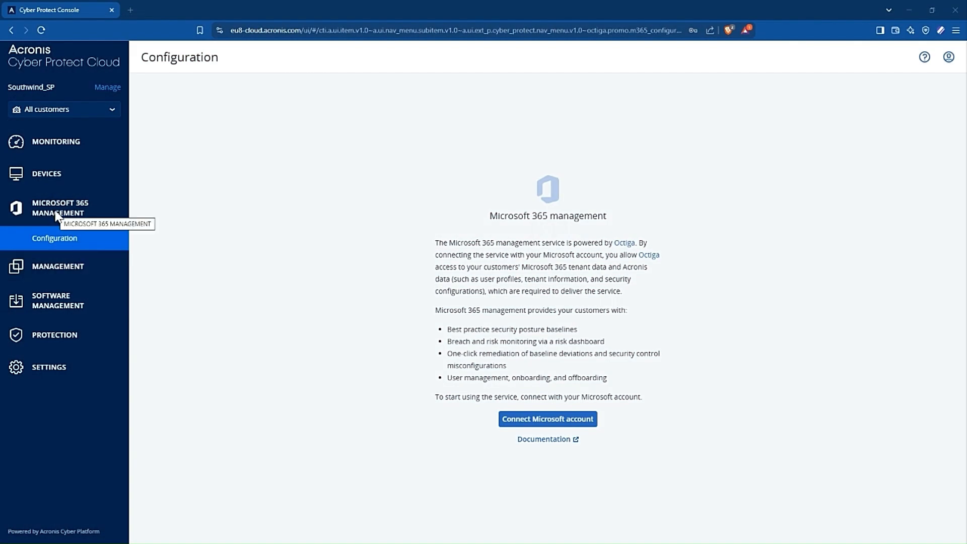
mouse_move(58, 247)
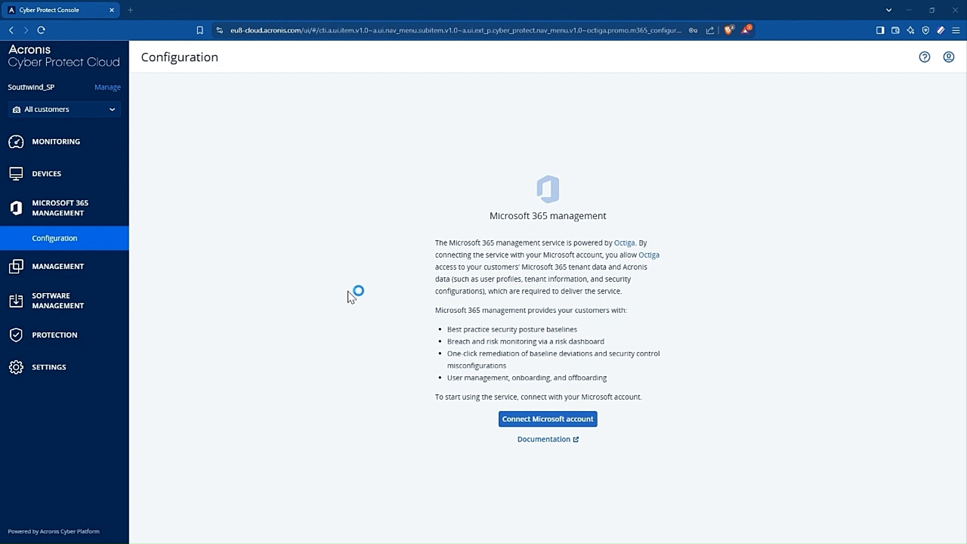
mouse_move(350, 296)
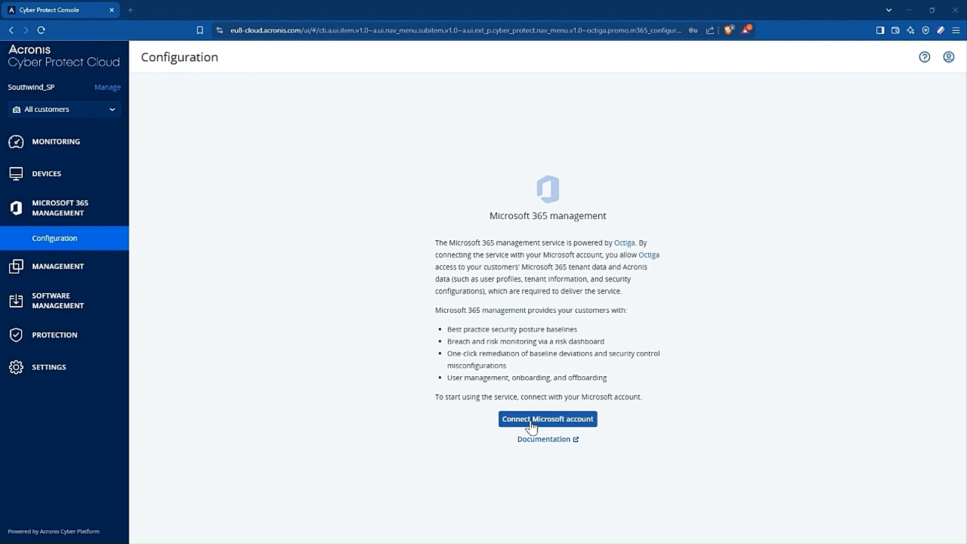
mouse_move(570, 423)
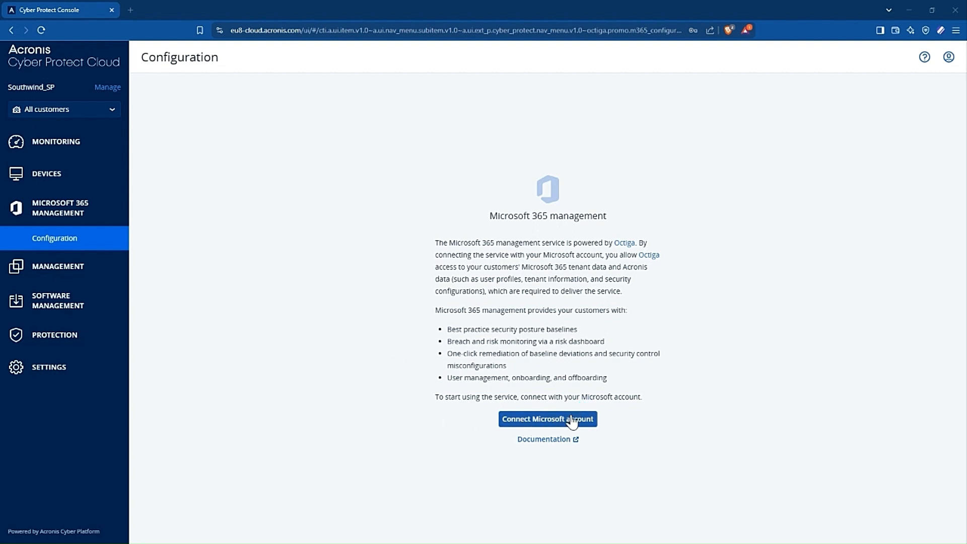
Connect the Microsoft account, signing in with the admin account to reach Octiga's permission request.
click(546, 419)
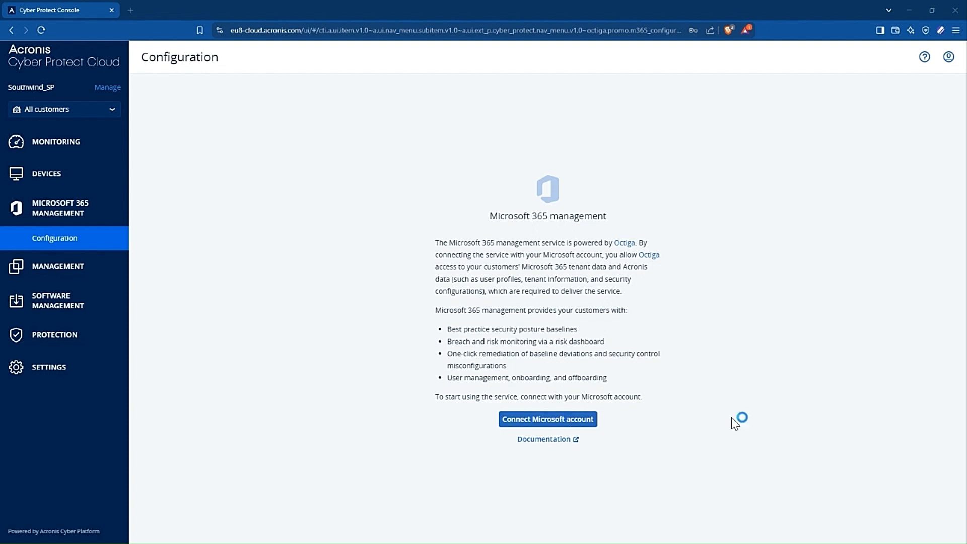
mouse_move(627, 447)
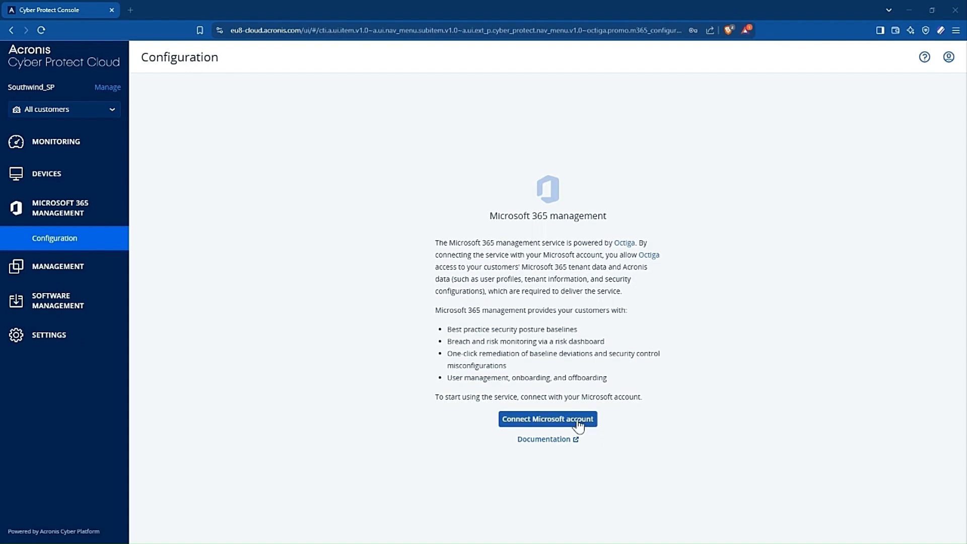
click(547, 418)
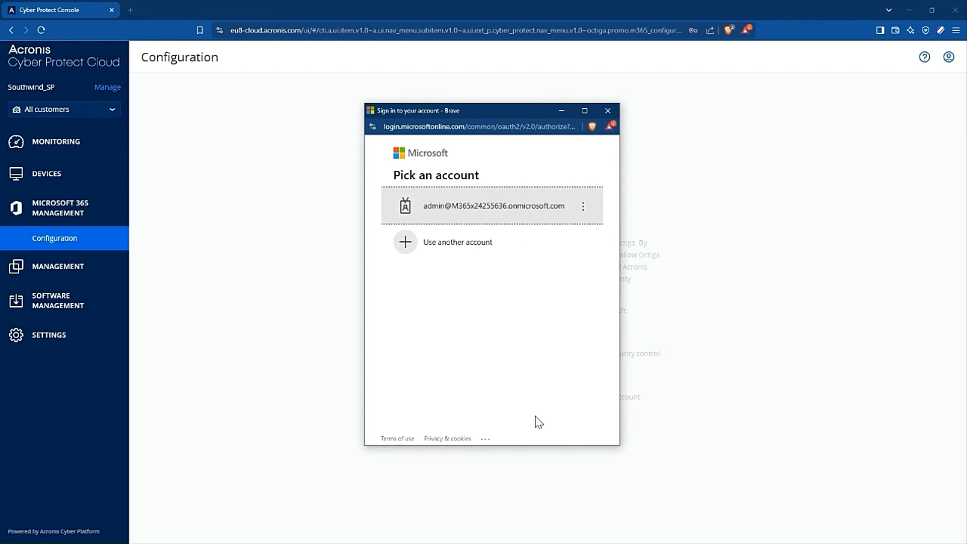
mouse_move(925, 378)
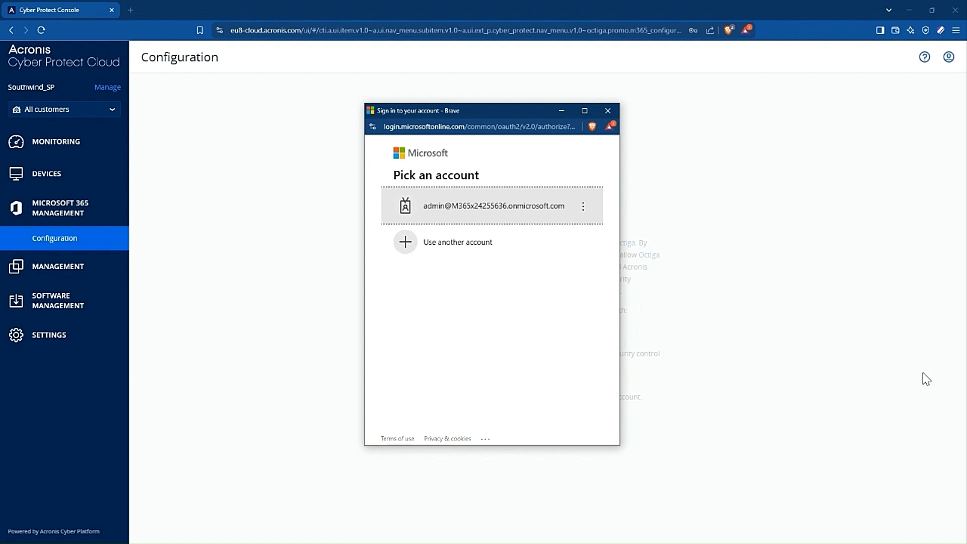
click(491, 206)
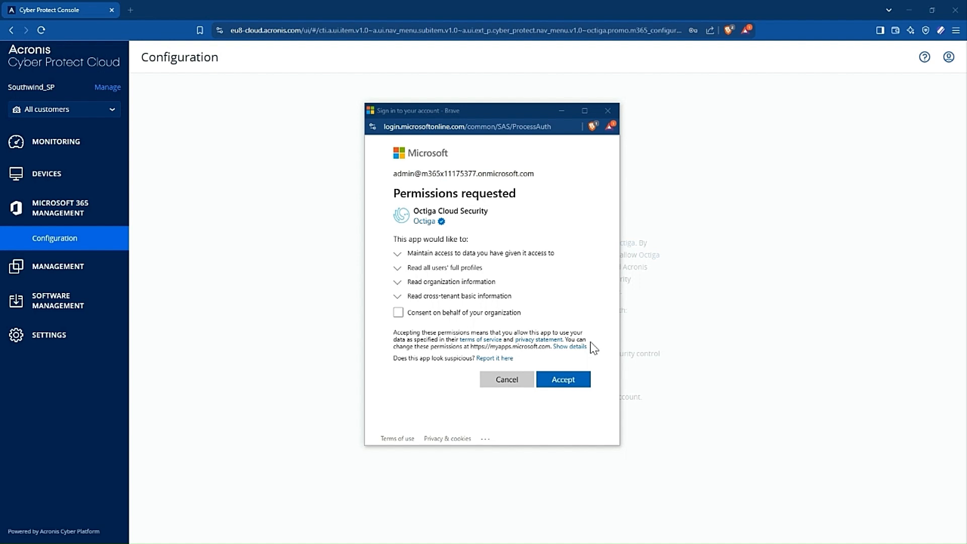
mouse_move(589, 357)
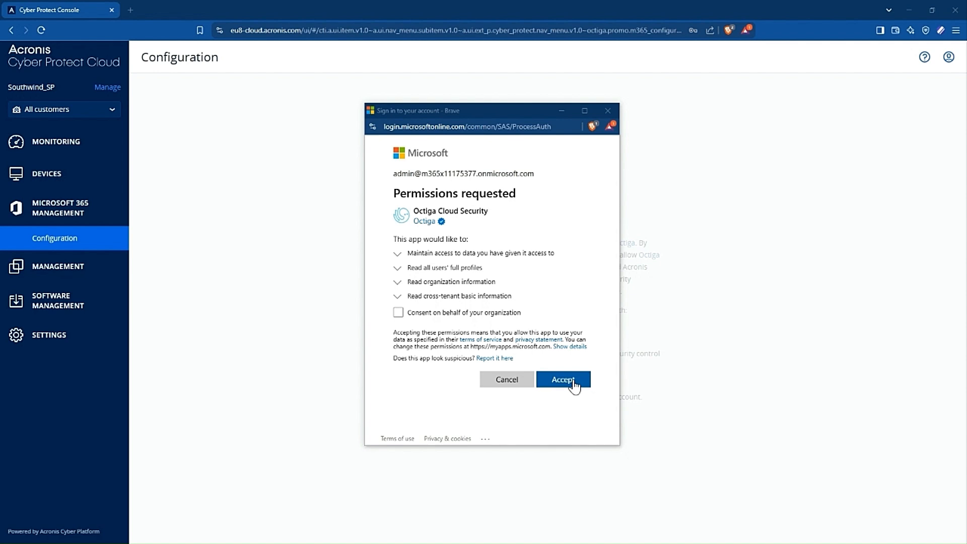
Accept Octiga's permissions and map the unmapped Contoso tenant to an existing Acronis customer.
click(562, 379)
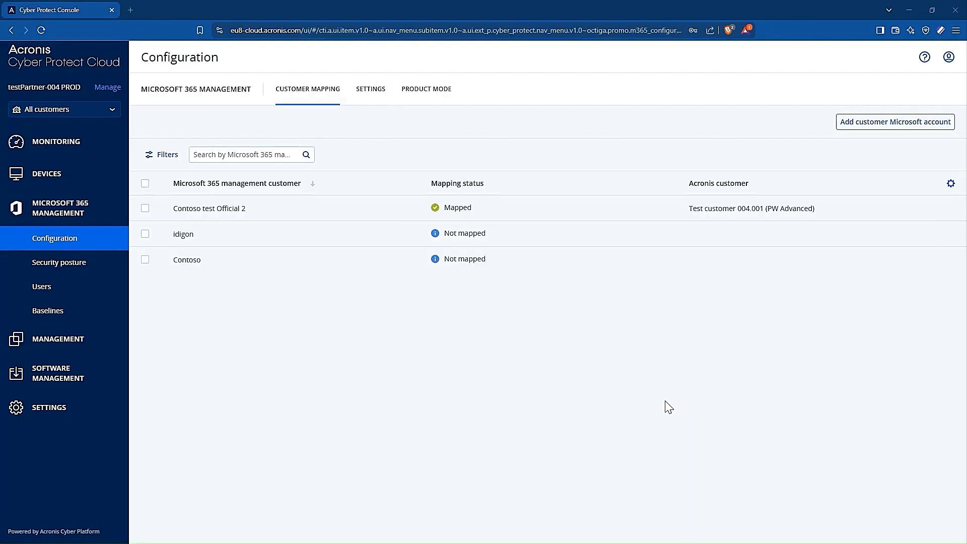
mouse_move(336, 343)
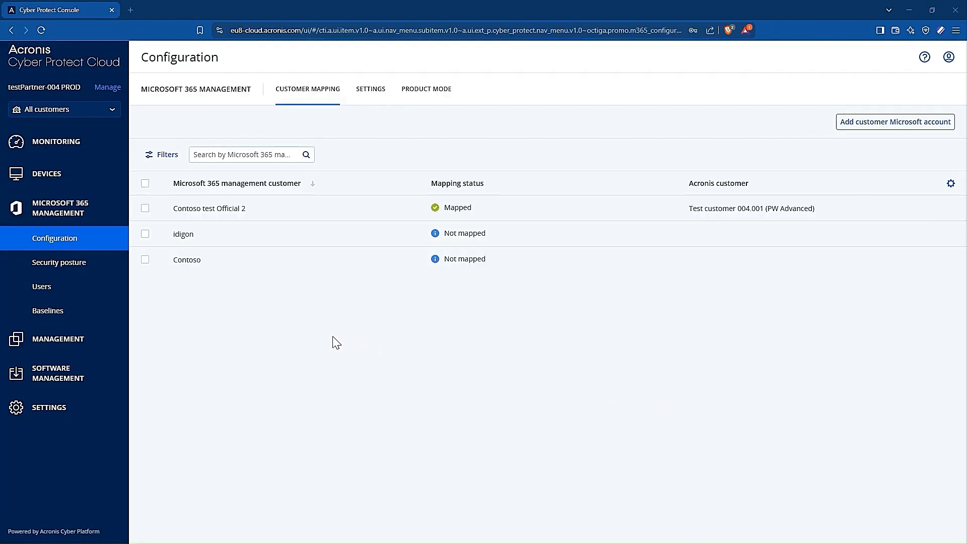
click(187, 258)
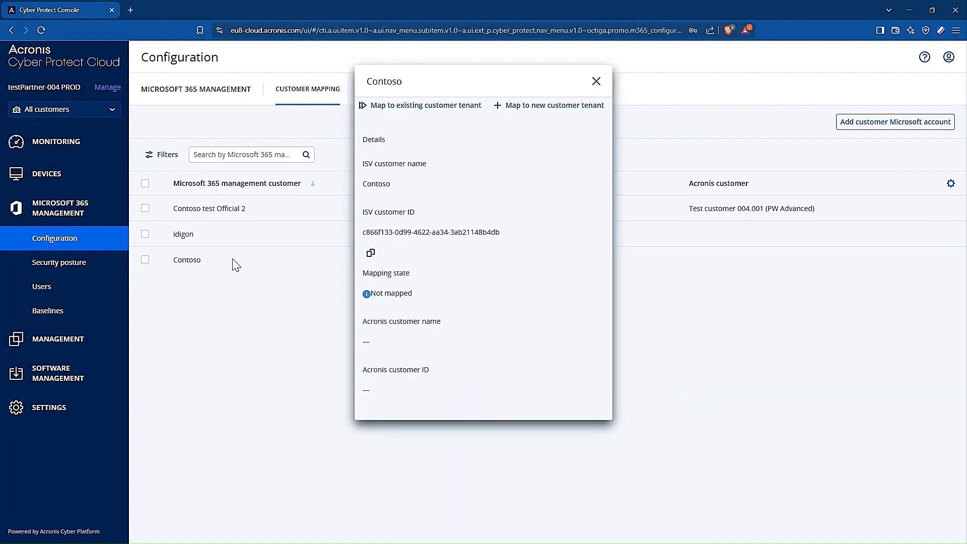
mouse_move(411, 203)
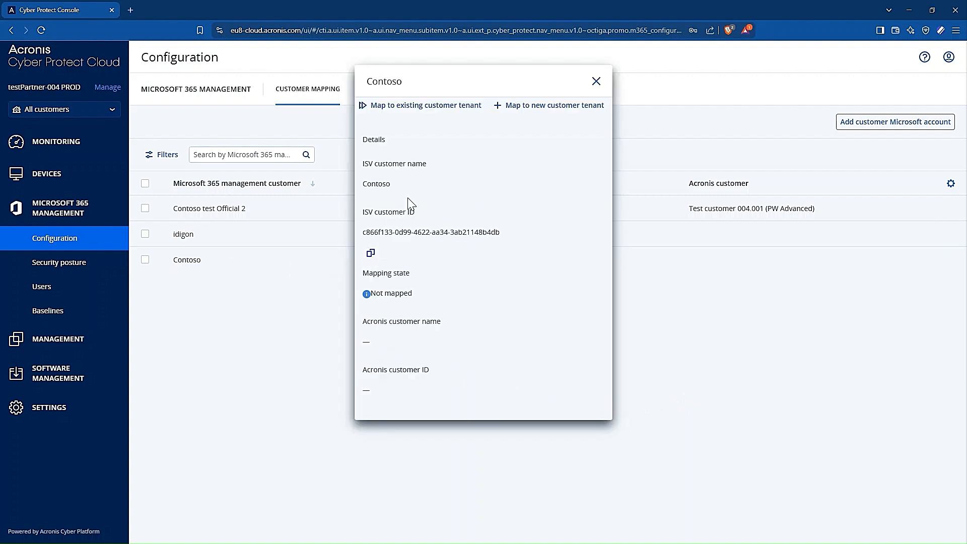
click(425, 105)
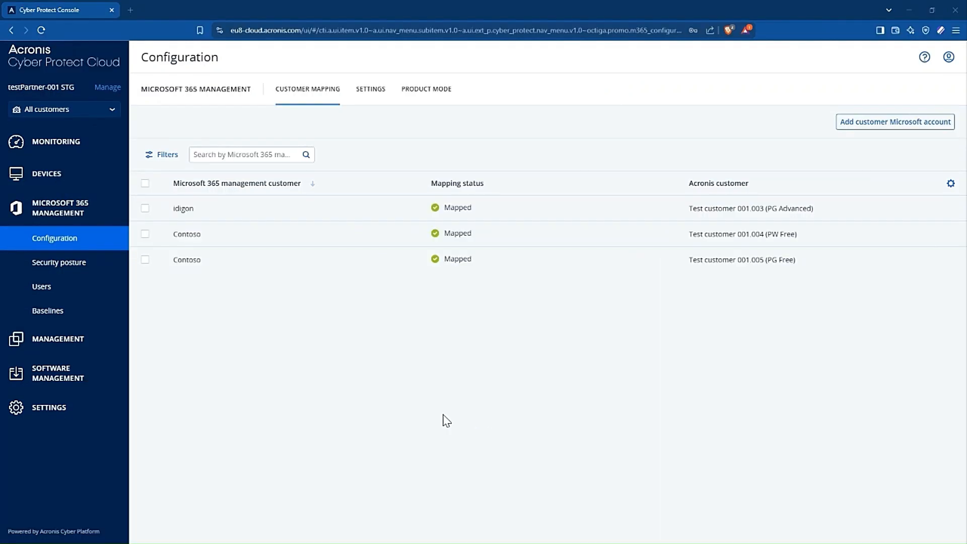
mouse_move(217, 351)
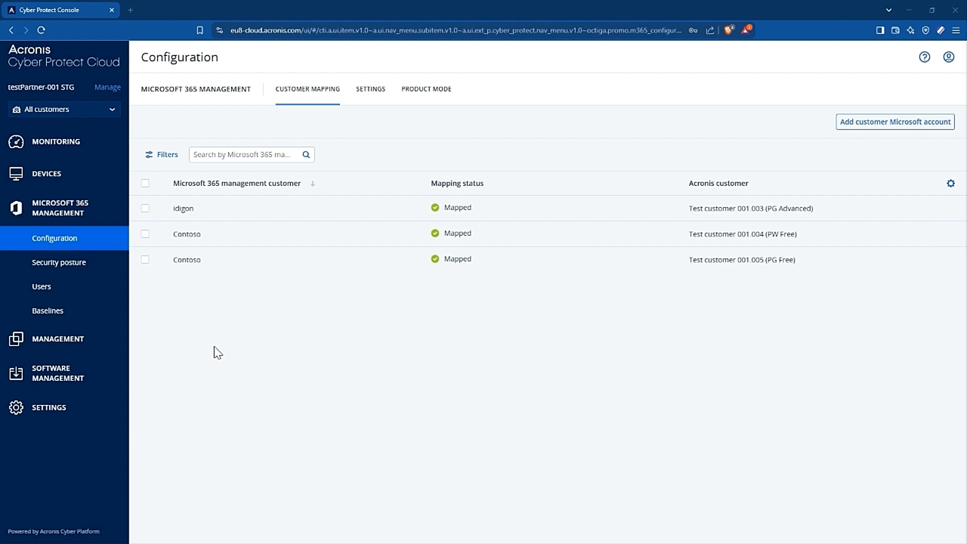
mouse_move(148, 303)
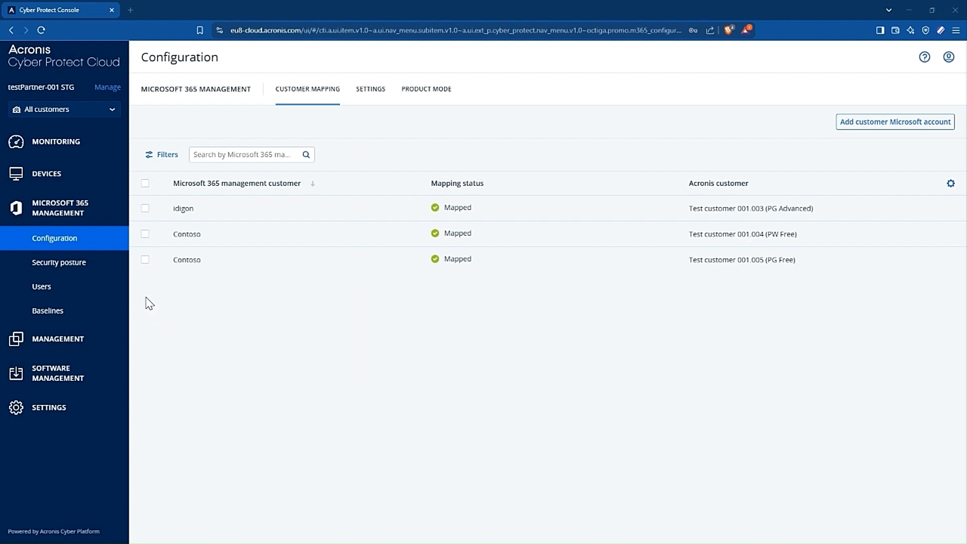
mouse_move(59, 212)
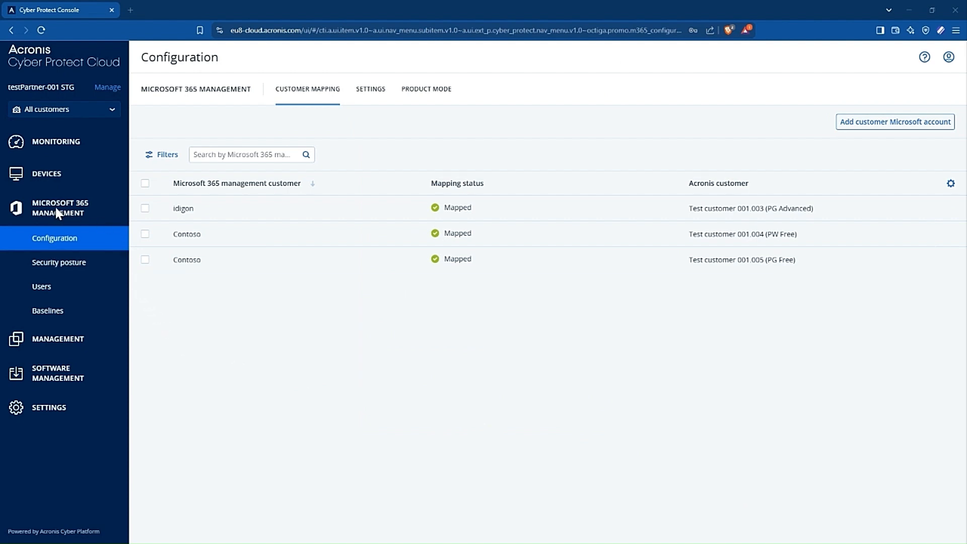
mouse_move(58, 261)
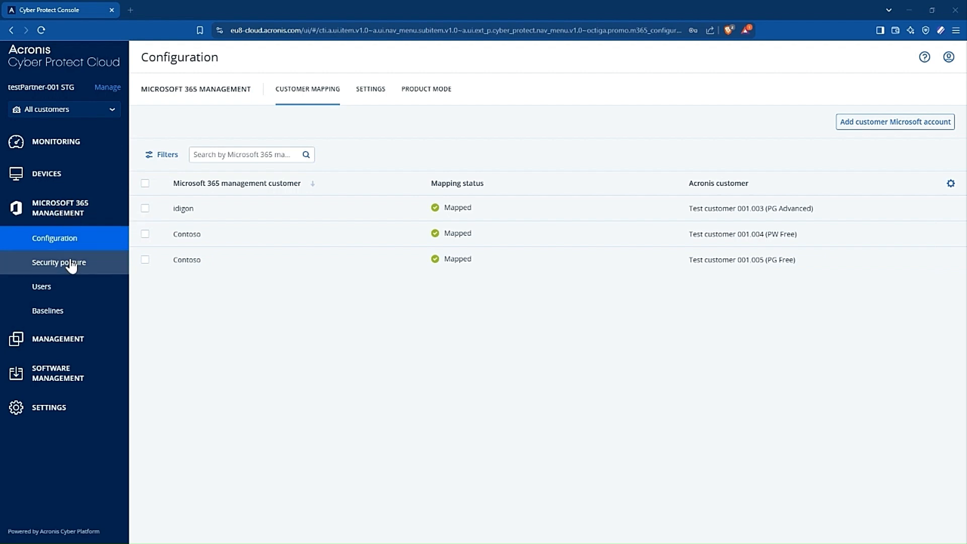
Open Security posture to see the three tenants with 40 baseline deviations.
click(59, 261)
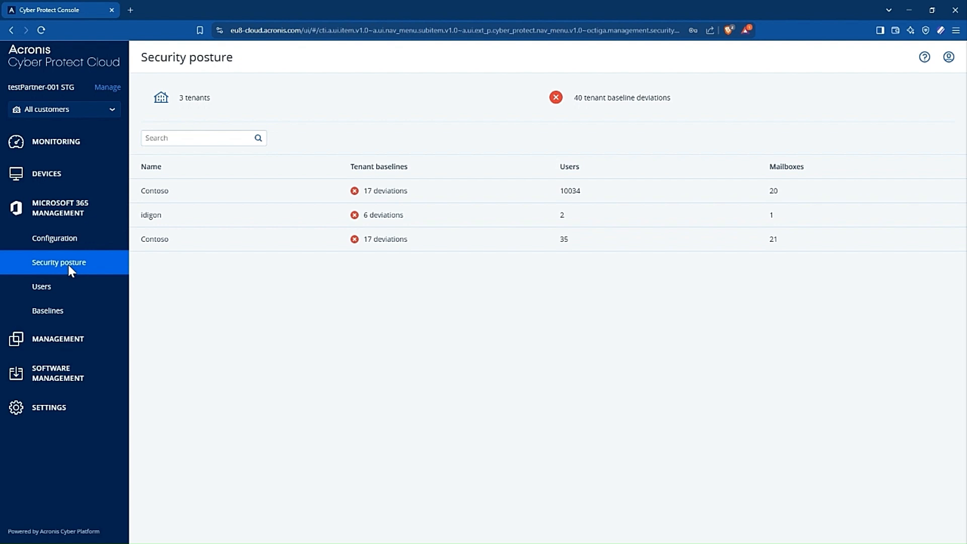
mouse_move(285, 310)
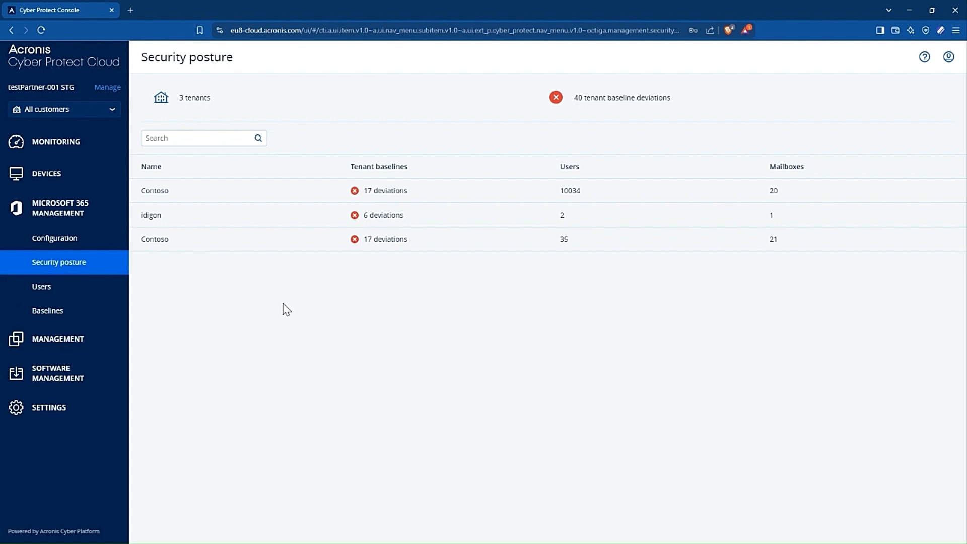
mouse_move(225, 215)
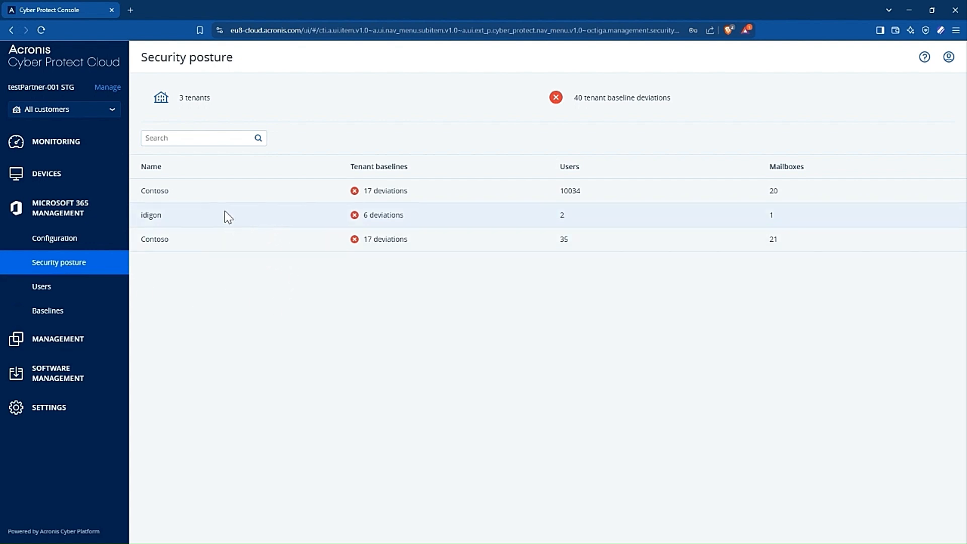
mouse_move(396, 180)
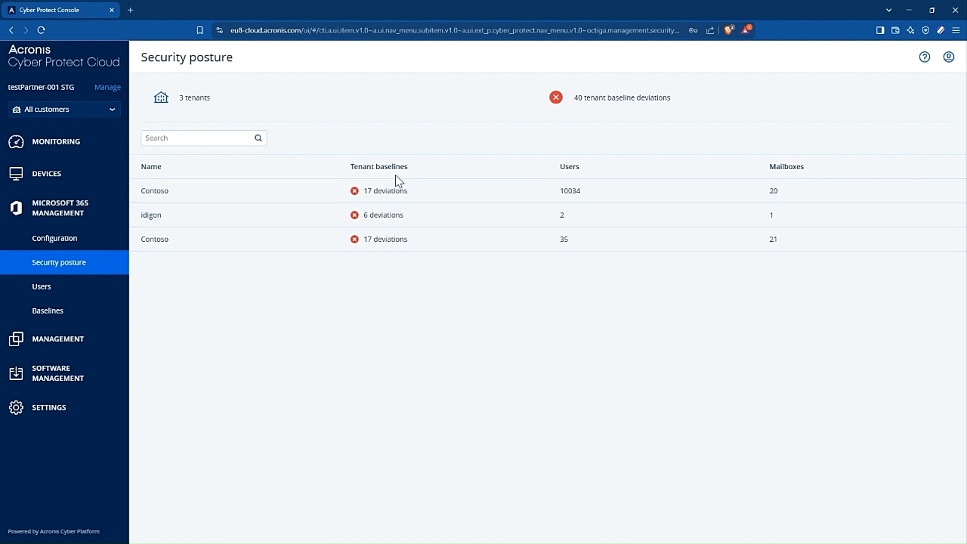
mouse_move(438, 177)
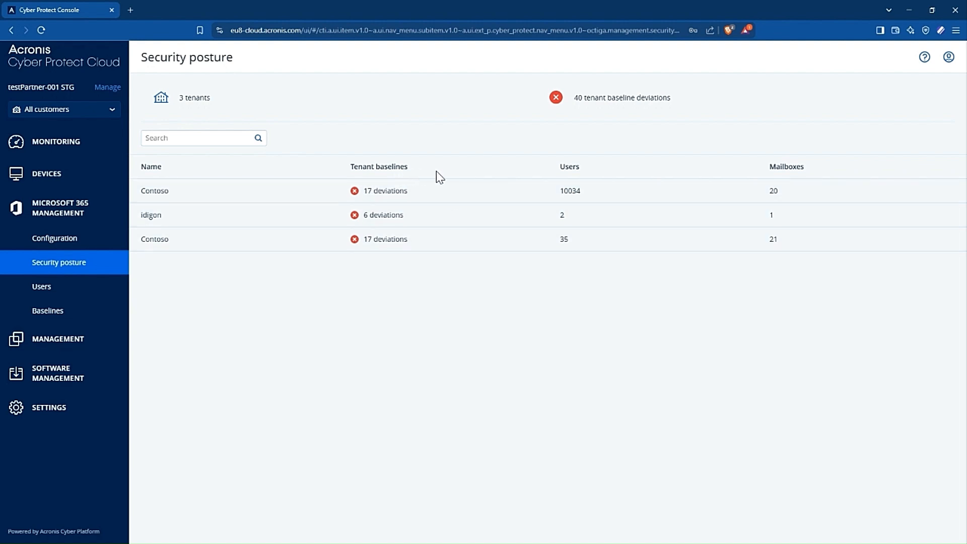
mouse_move(840, 167)
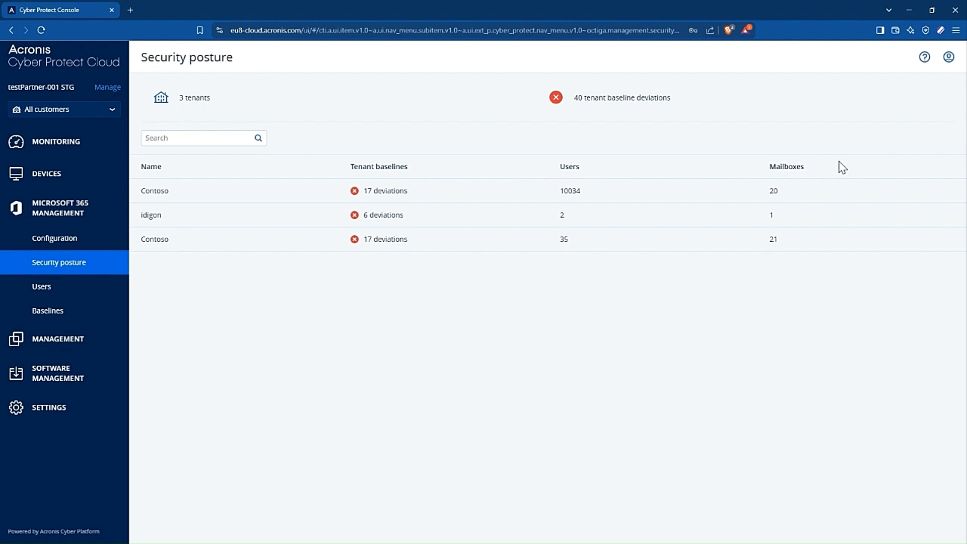
click(290, 239)
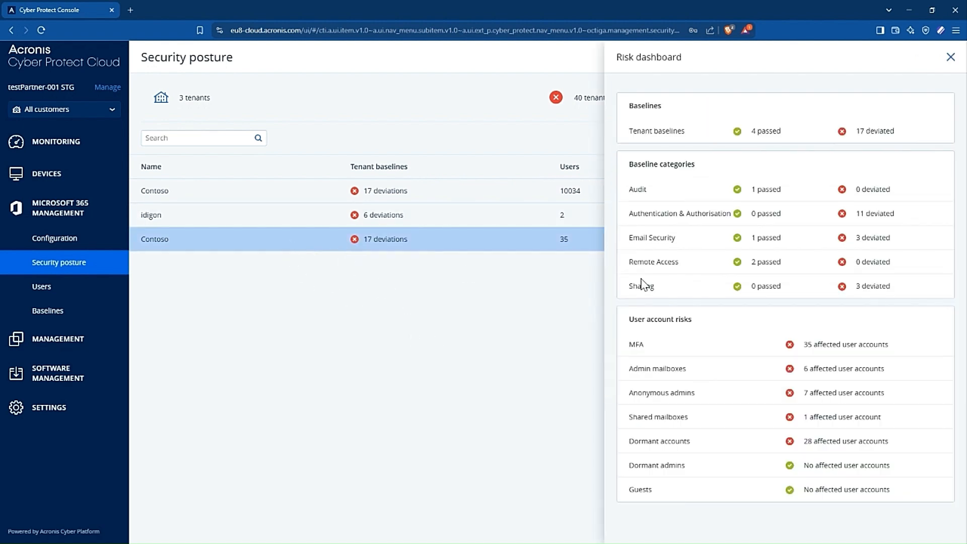
mouse_move(656, 57)
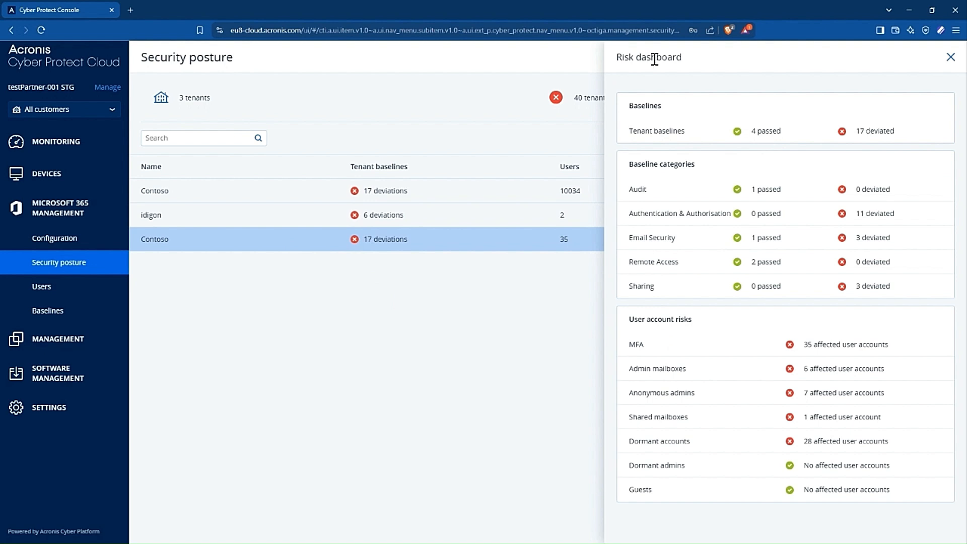
mouse_move(662, 88)
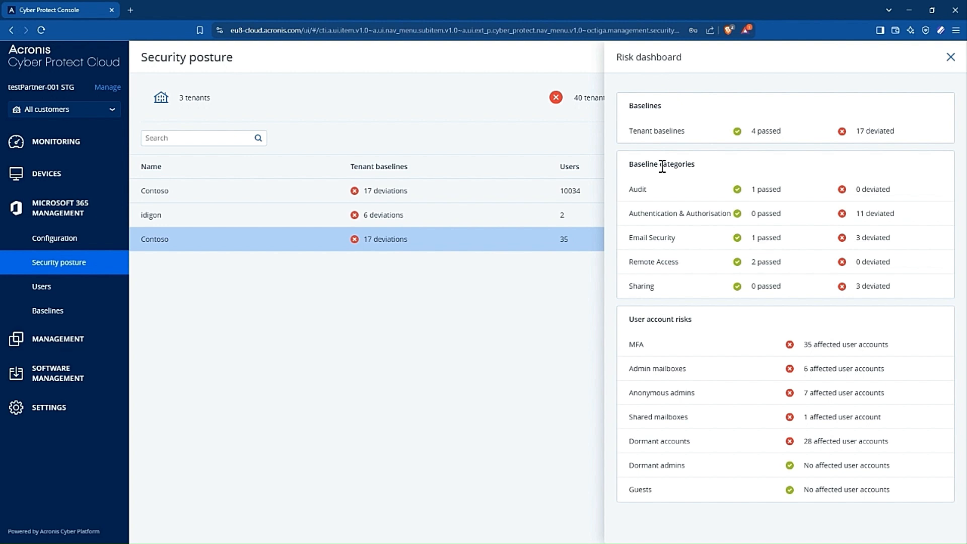
mouse_move(670, 330)
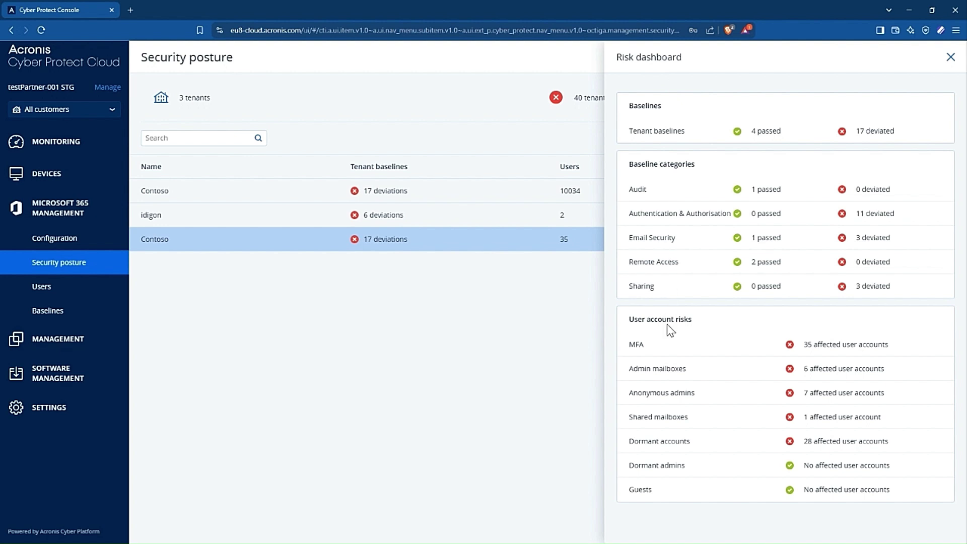
click(950, 57)
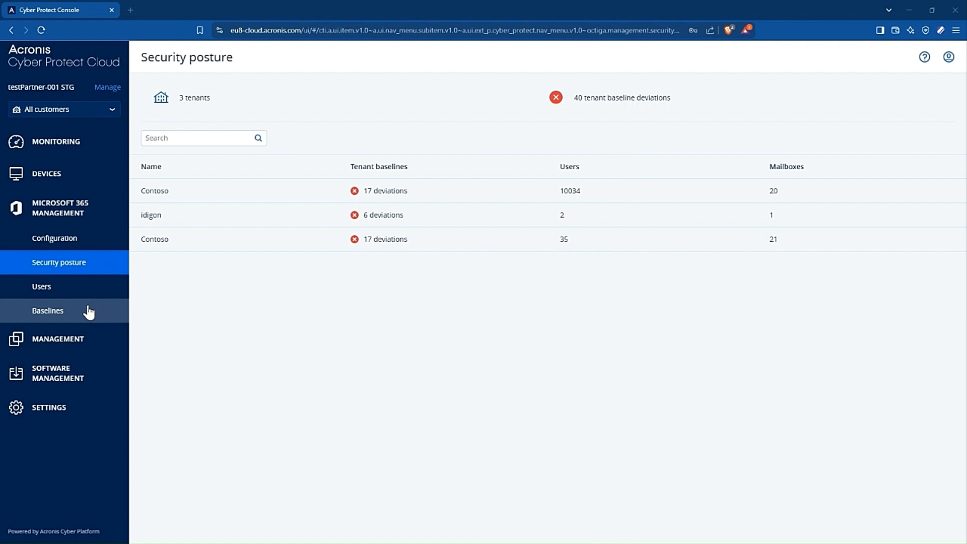
Show Contoso's baseline list, checking the Tenant options but keeping Contoso selected.
click(47, 311)
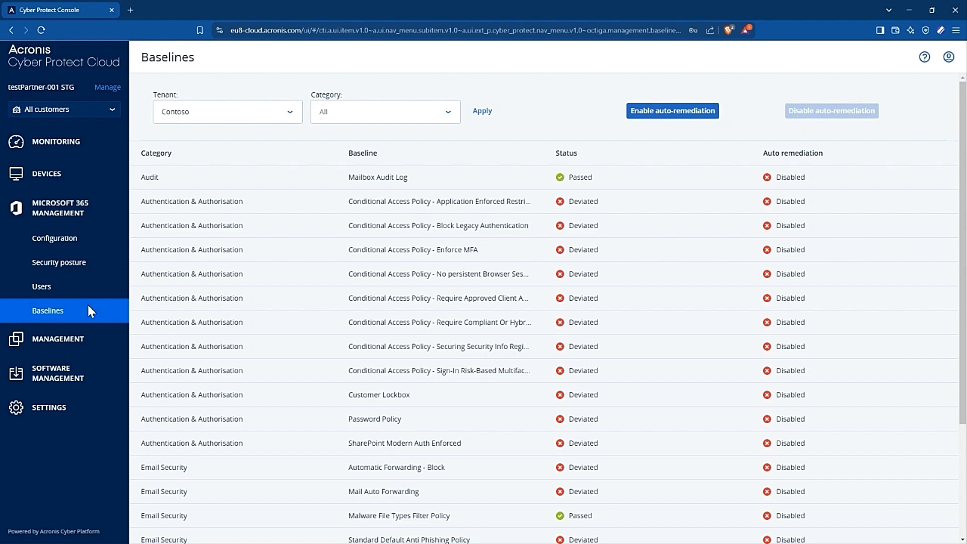
mouse_move(241, 241)
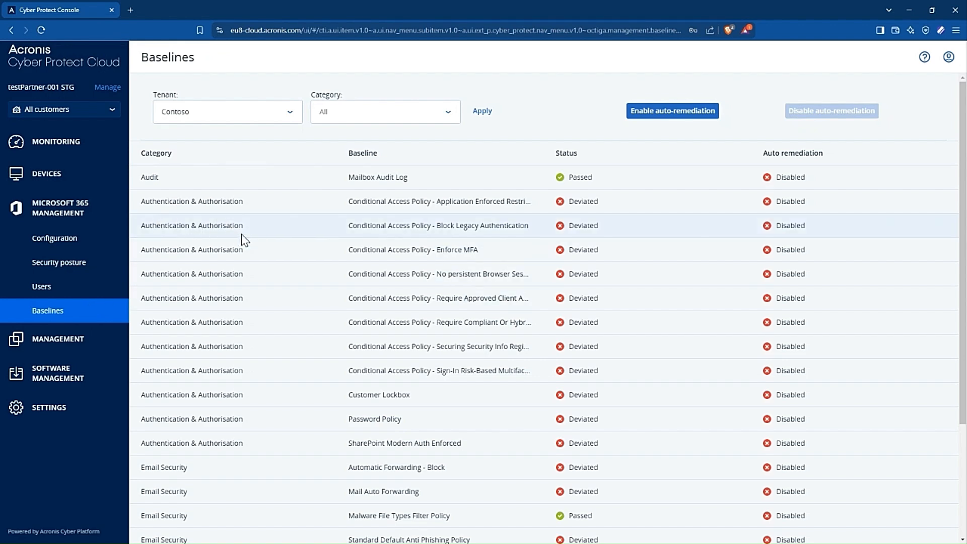
mouse_move(285, 160)
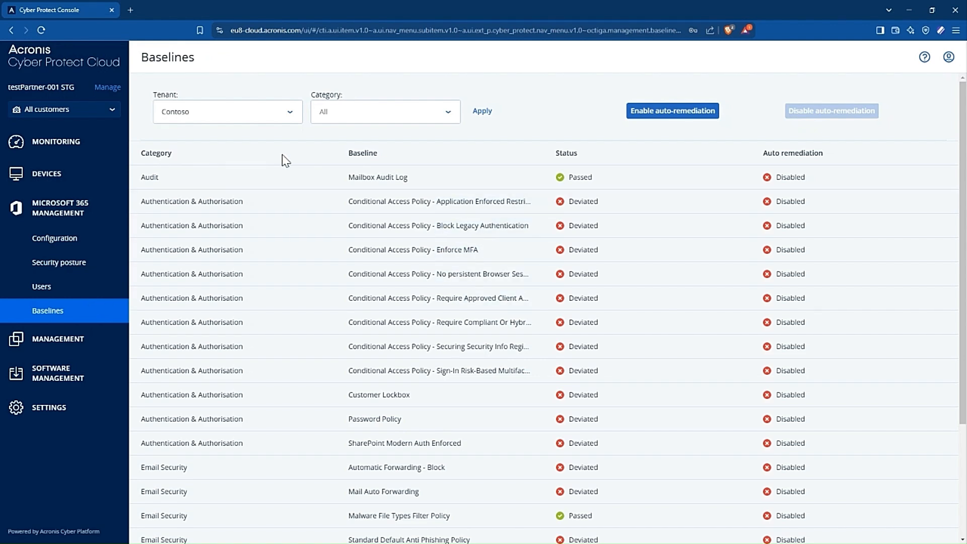
click(227, 112)
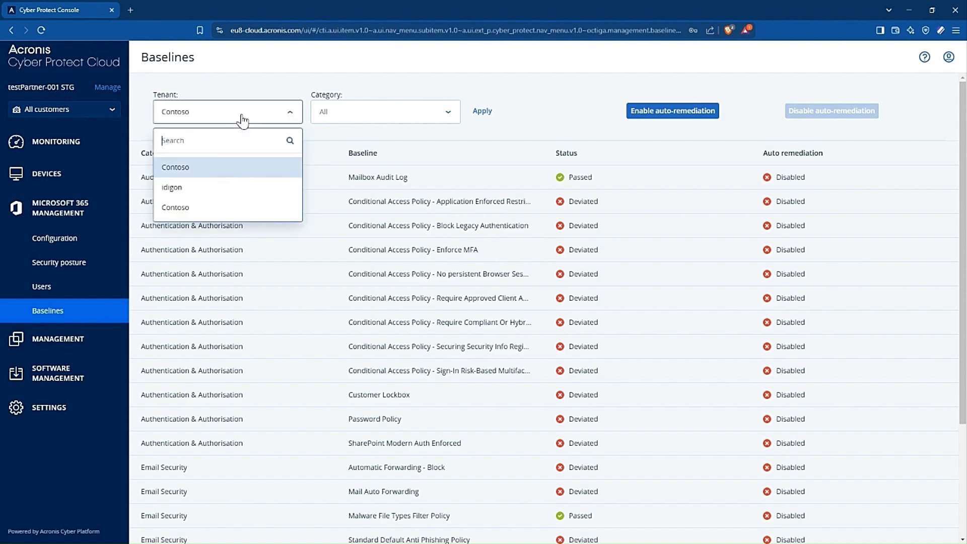
mouse_move(242, 124)
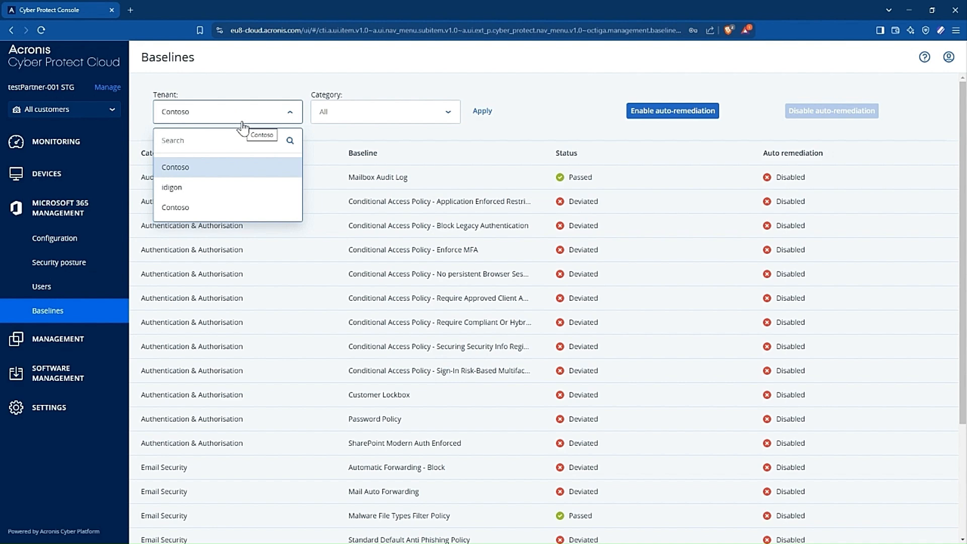
mouse_move(291, 121)
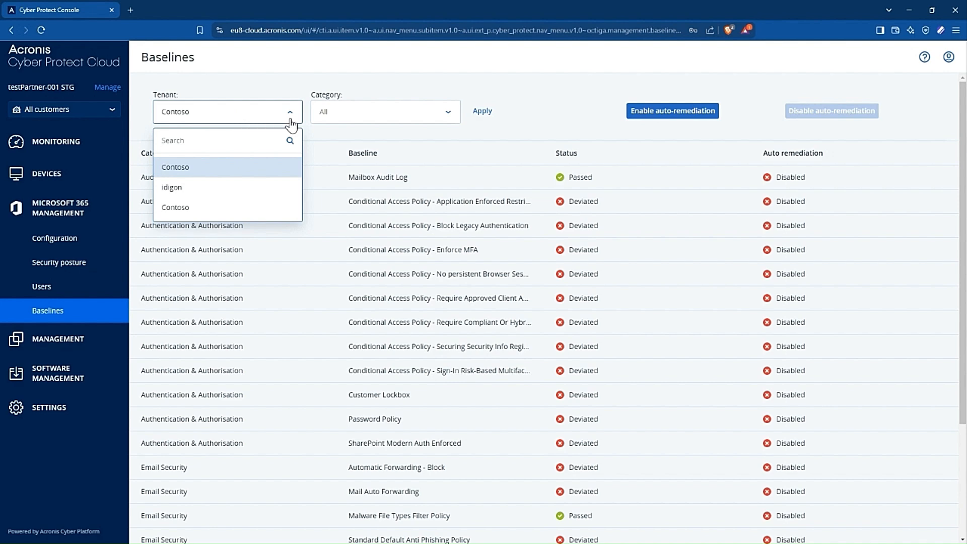
click(437, 322)
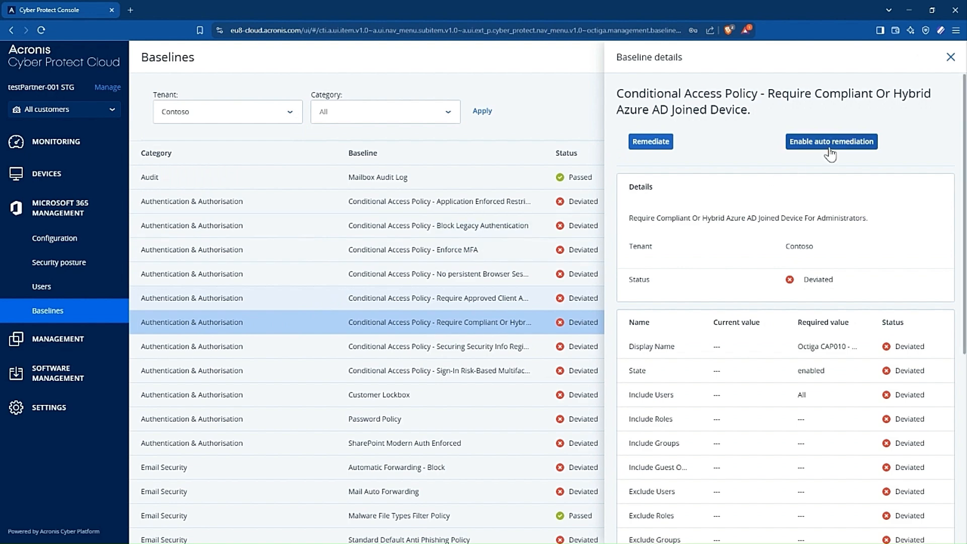
mouse_move(833, 154)
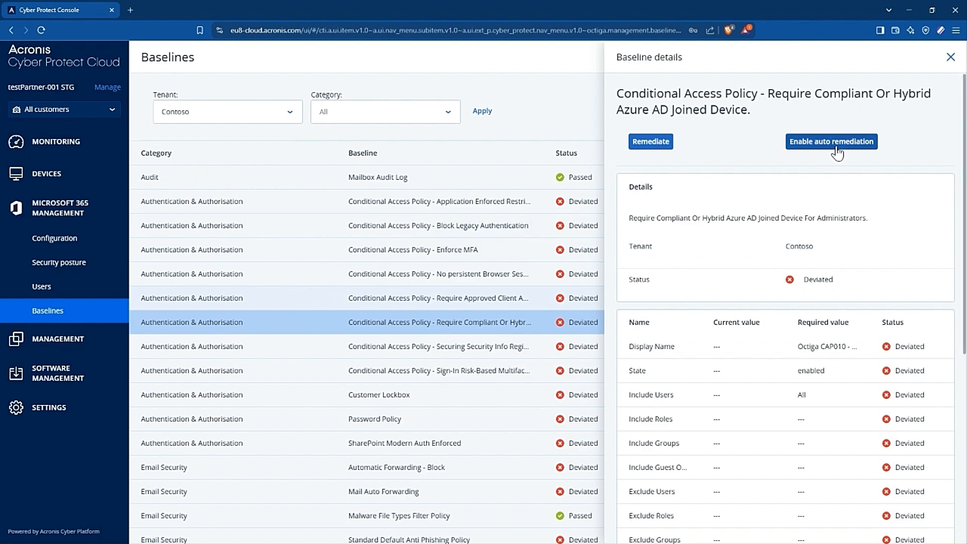
click(831, 141)
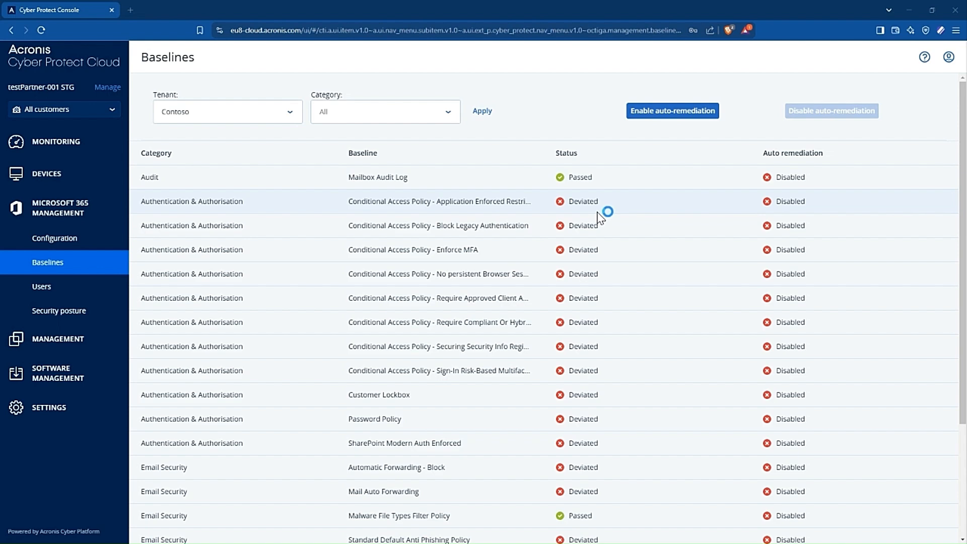
mouse_move(579, 246)
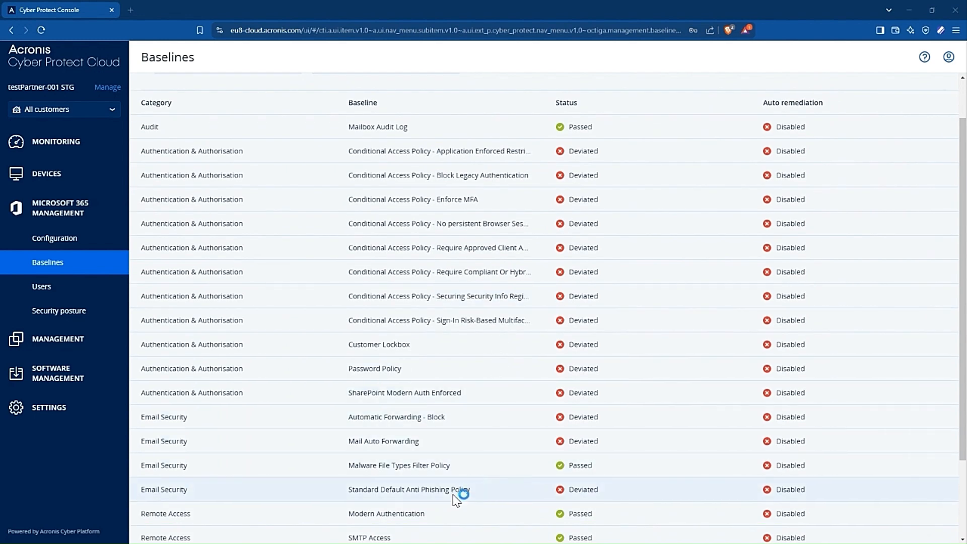
Remediate the Standard Default Anti Phishing Policy deviation and acknowledge the success message.
click(408, 489)
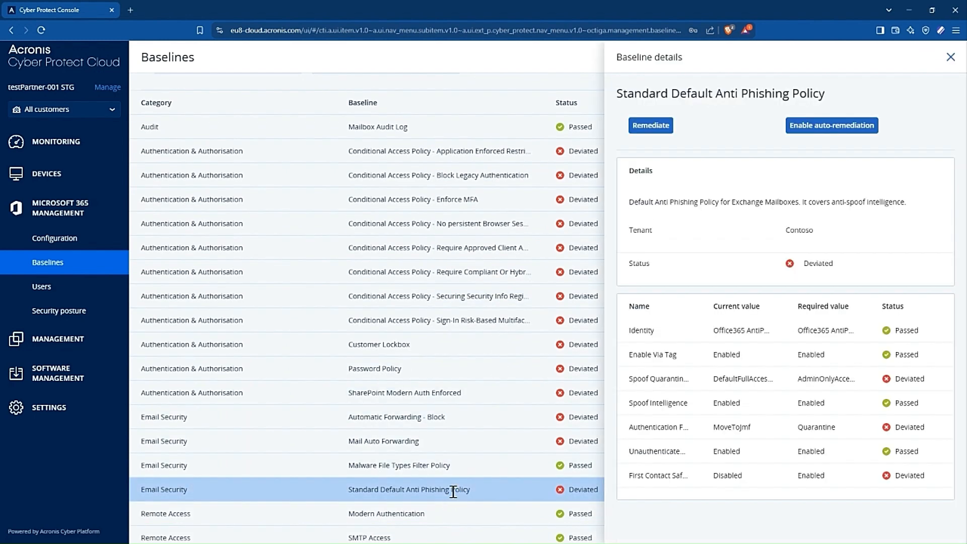
click(650, 125)
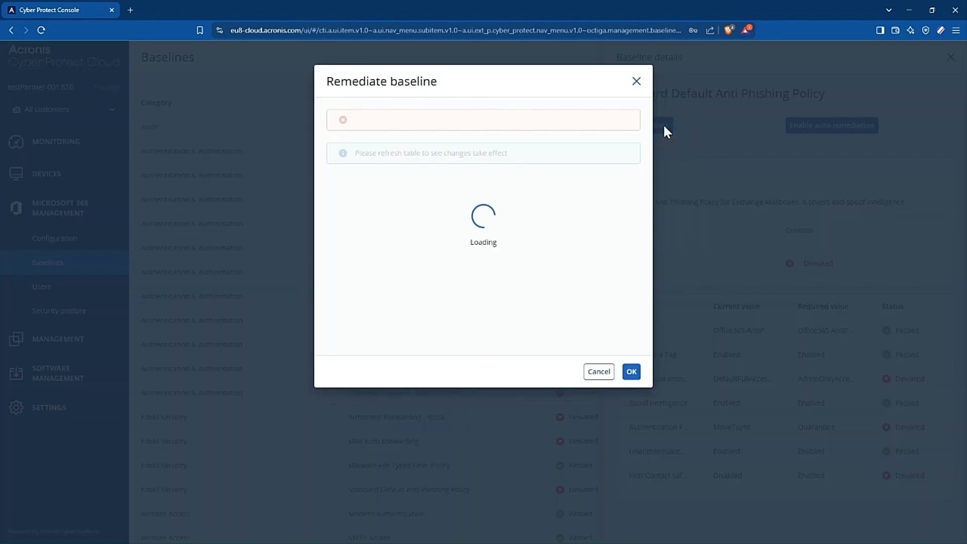
mouse_move(634, 176)
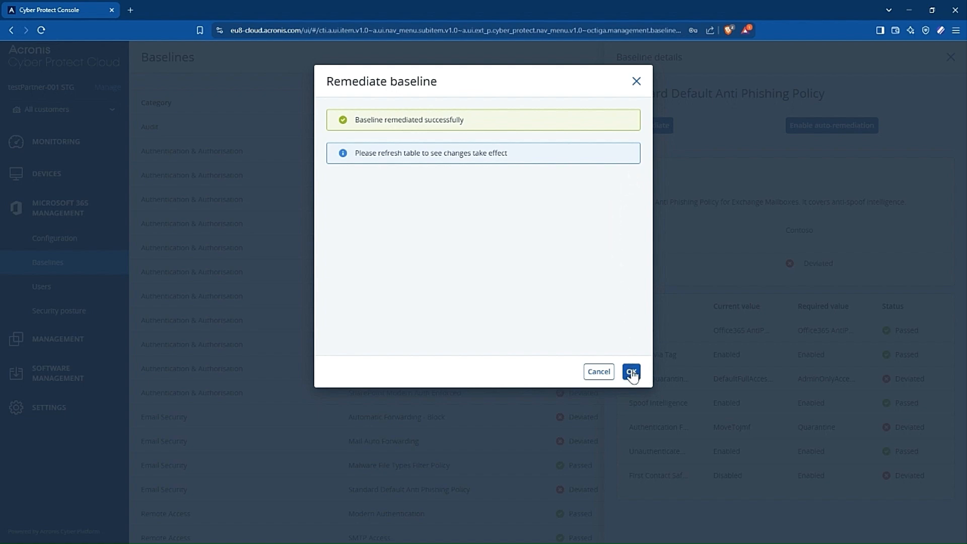
click(630, 371)
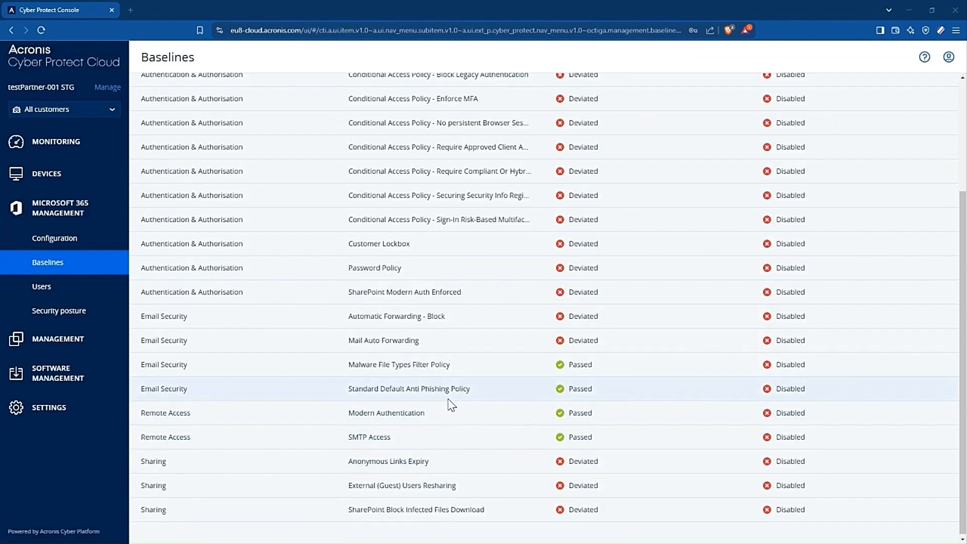
click(409, 388)
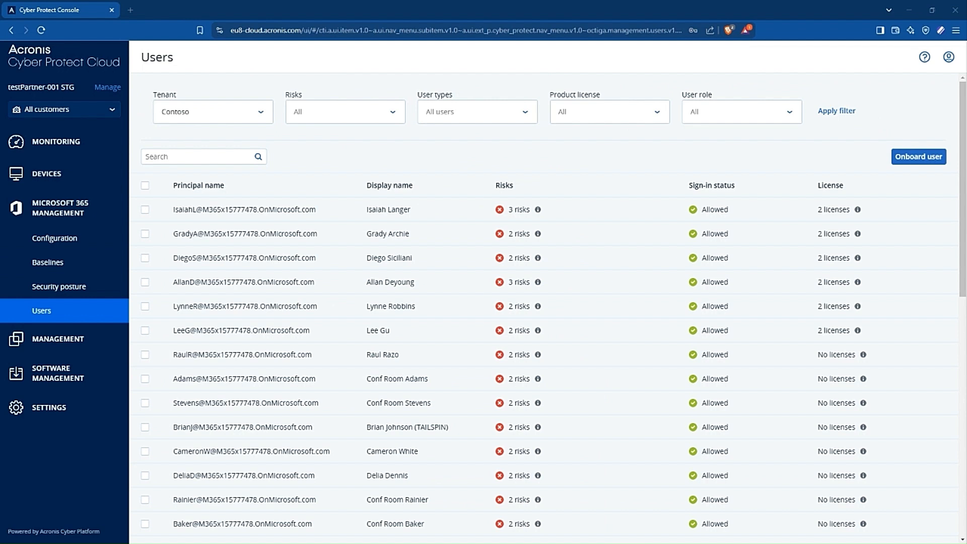
mouse_move(681, 390)
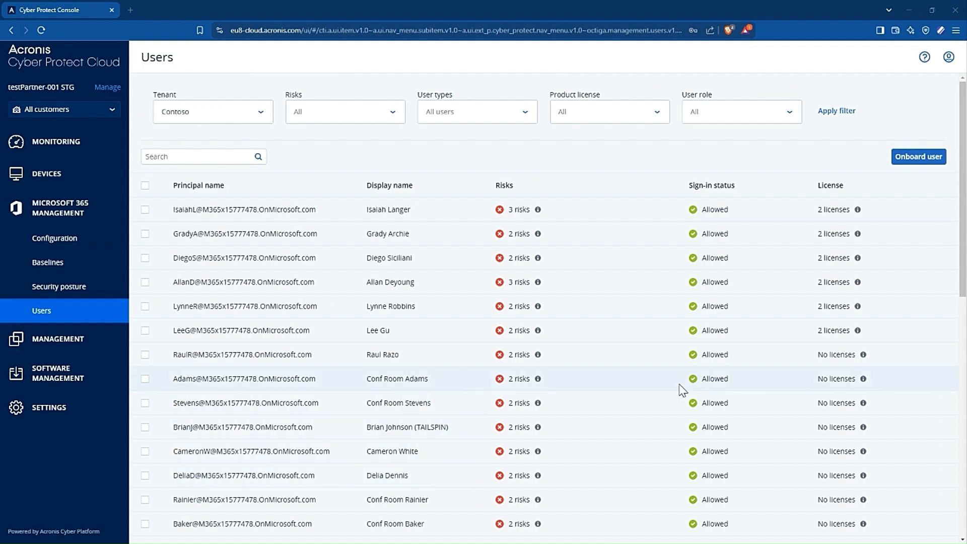
mouse_move(560, 306)
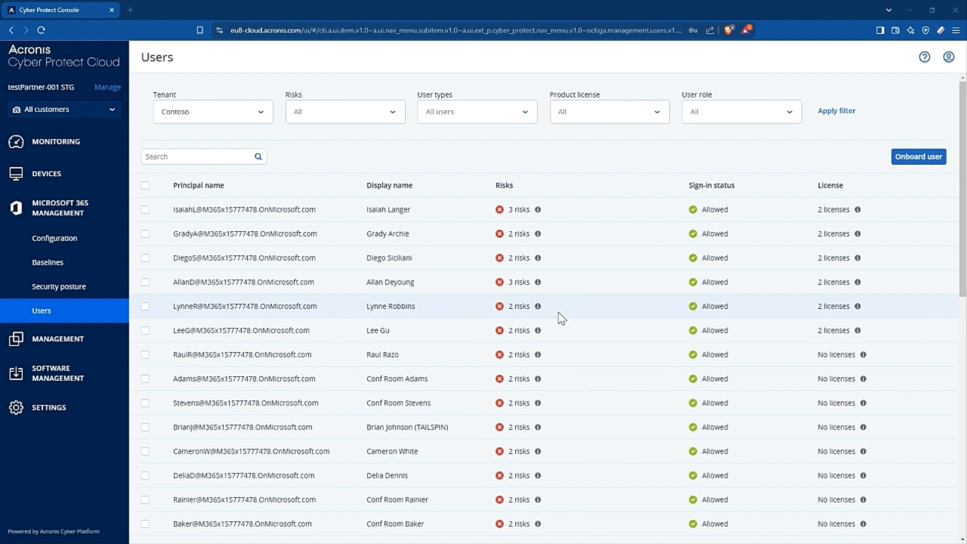
mouse_move(319, 271)
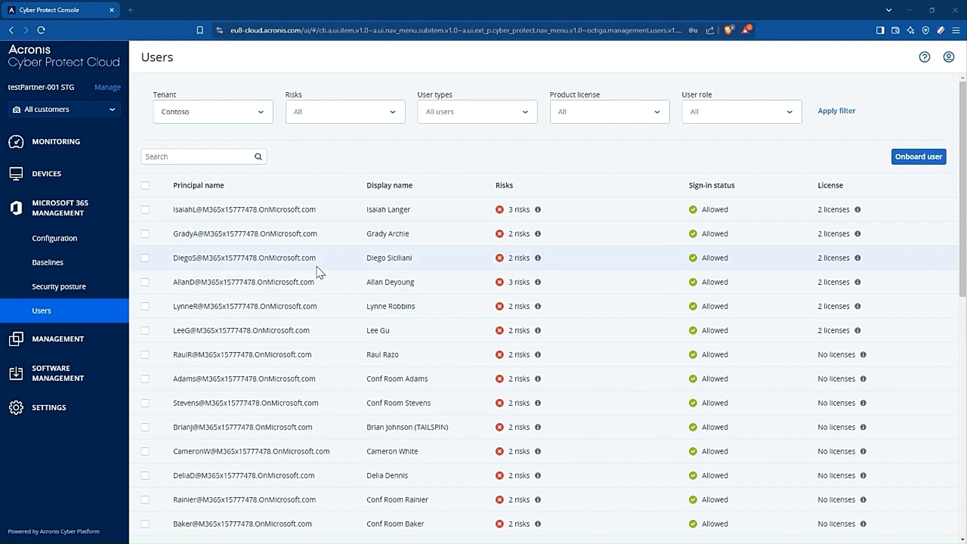
mouse_move(74, 212)
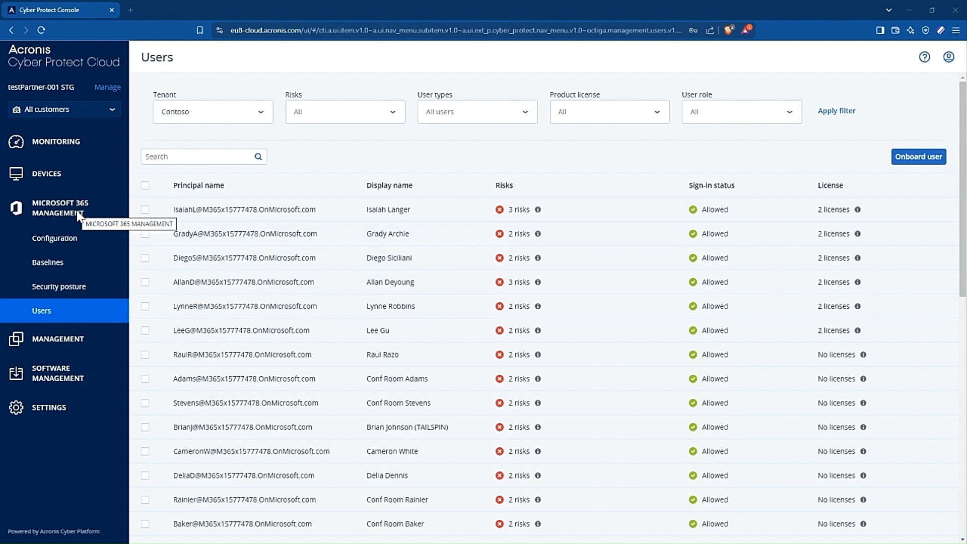
mouse_move(59, 286)
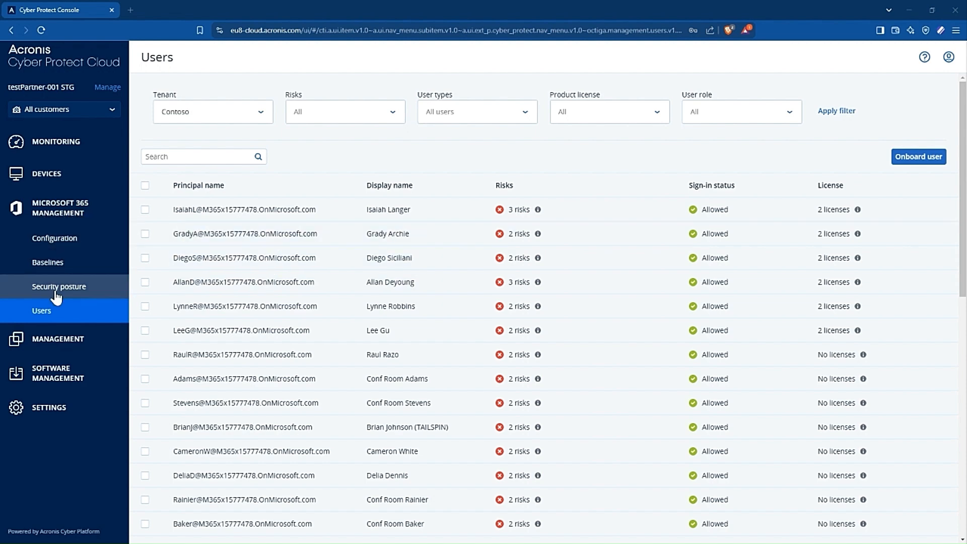
mouse_move(45, 321)
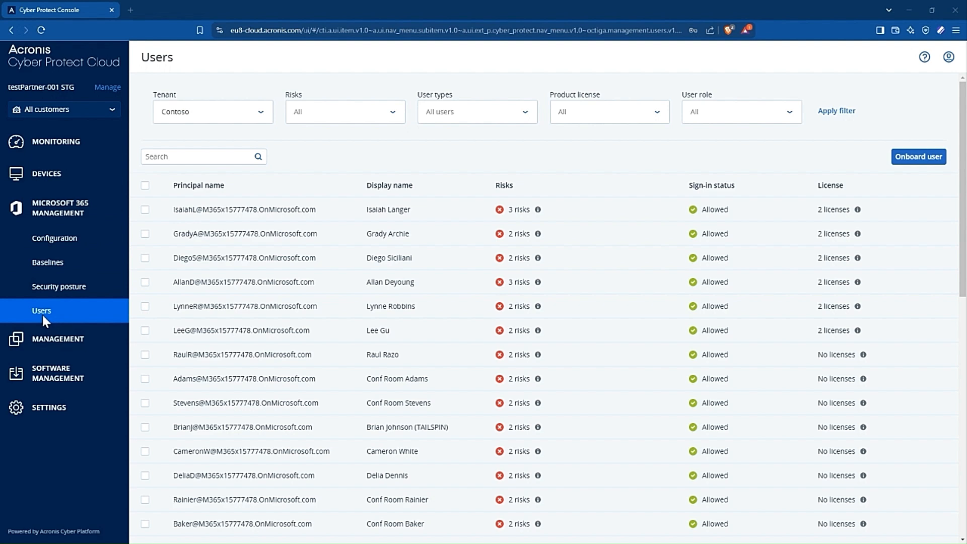
mouse_move(236, 118)
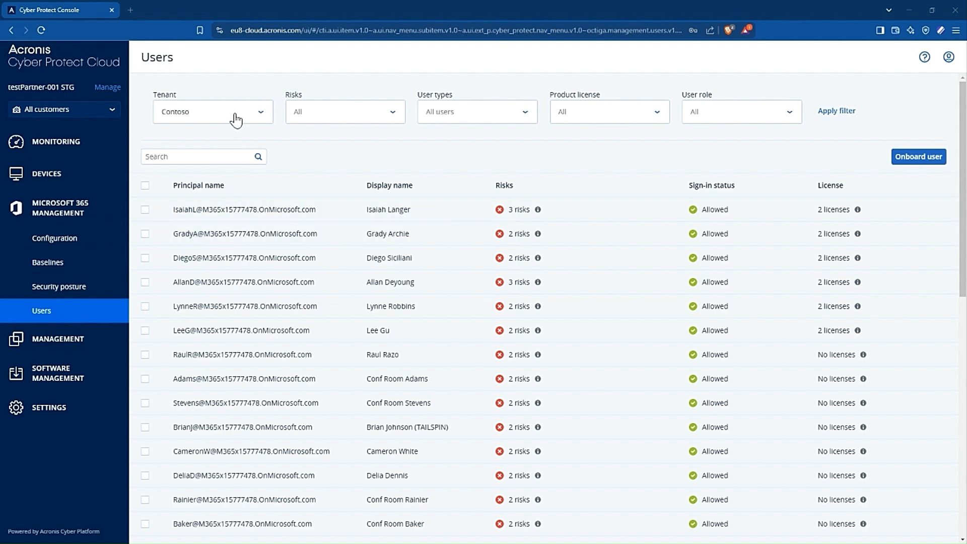
mouse_move(171, 120)
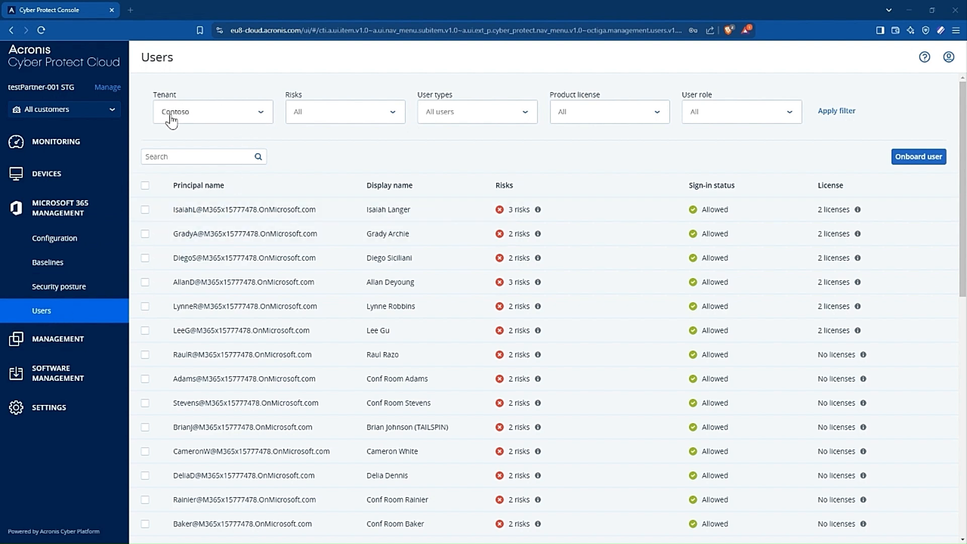
mouse_move(310, 121)
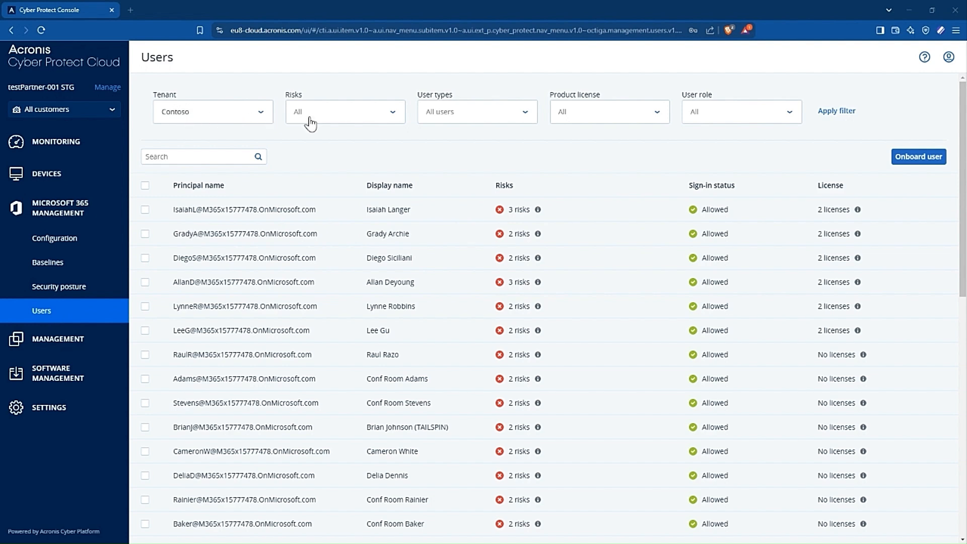
mouse_move(603, 121)
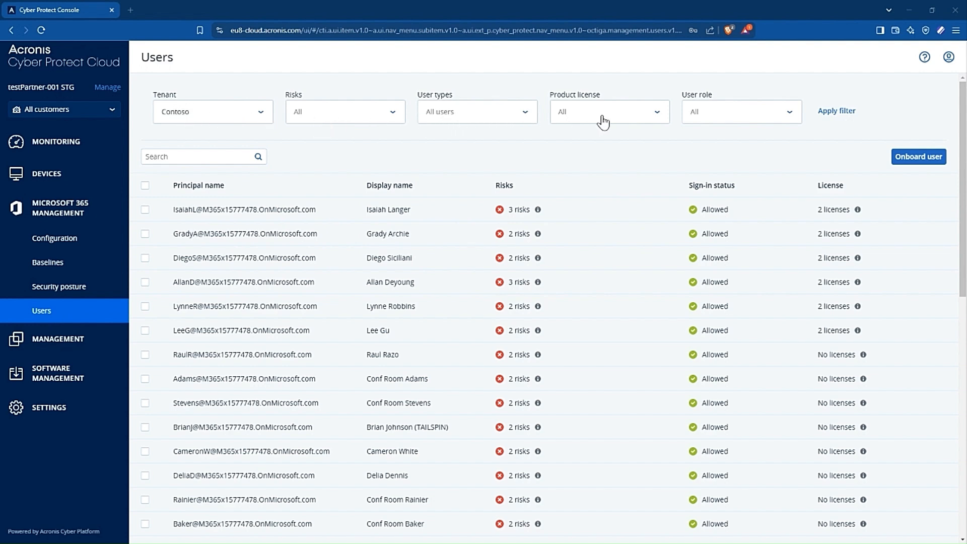
mouse_move(603, 122)
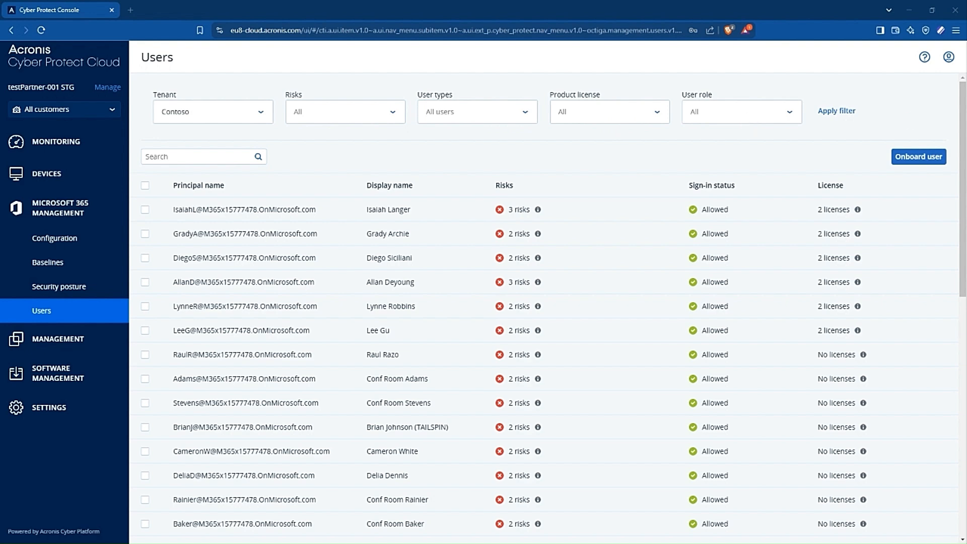
mouse_move(816, 190)
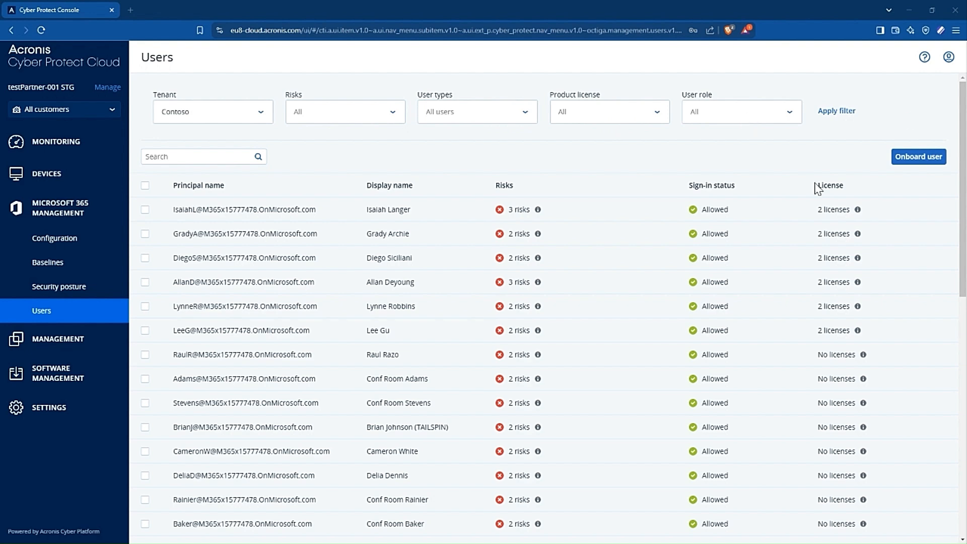
mouse_move(917, 156)
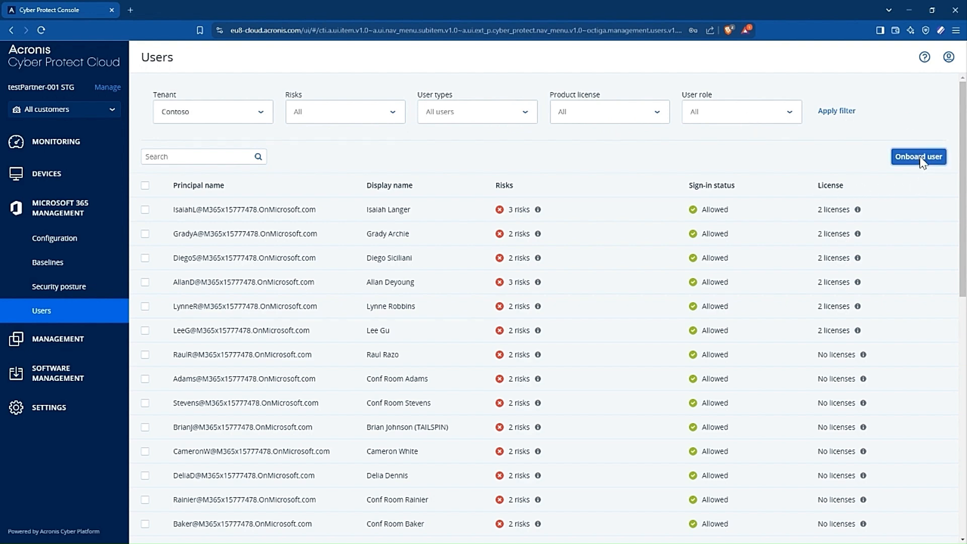
Review the Onboard user form's name, username, domain, password and contact fields.
click(918, 156)
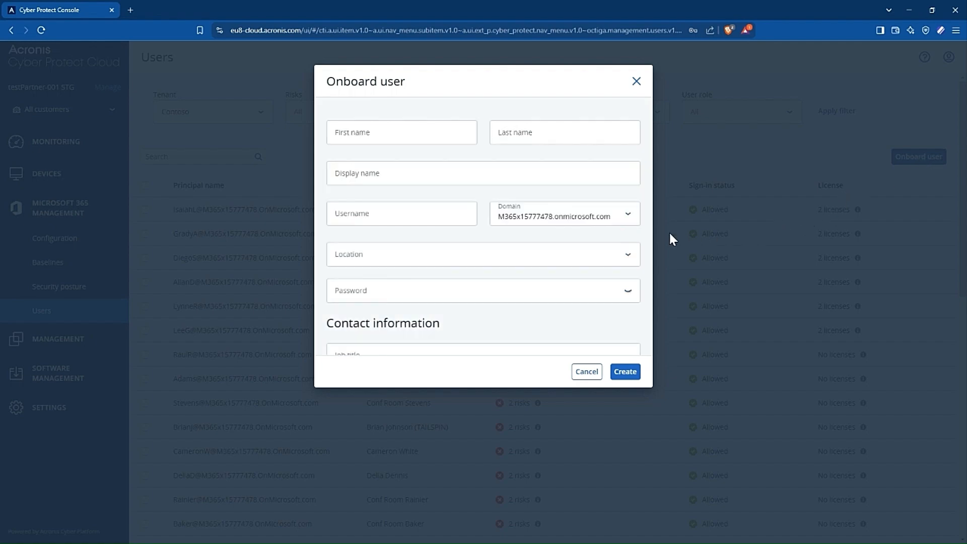
scroll(down, 3)
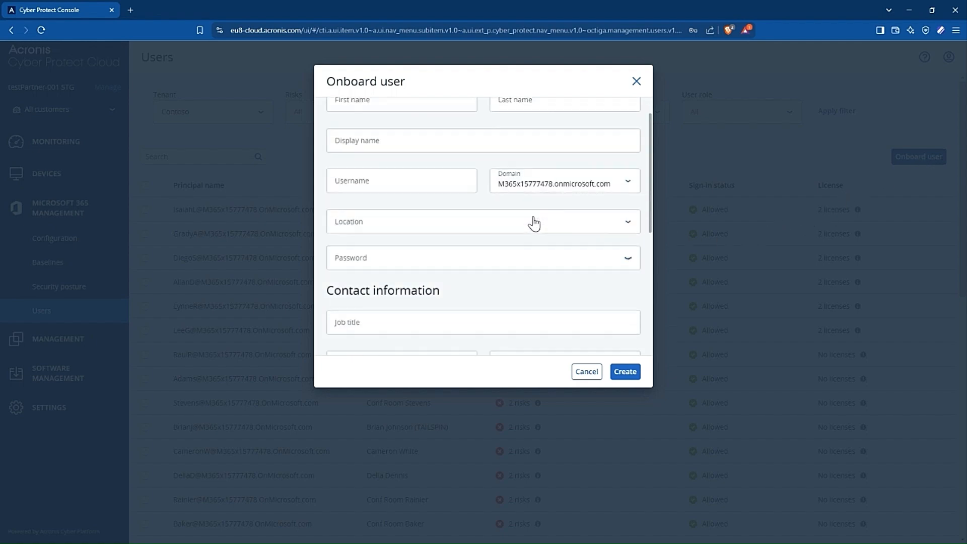
scroll(down, 3)
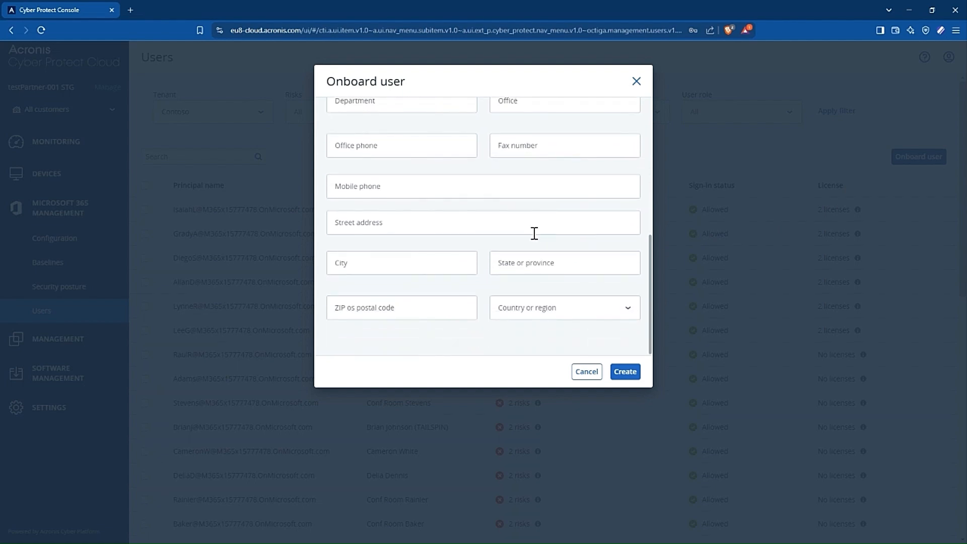
scroll(up, 3)
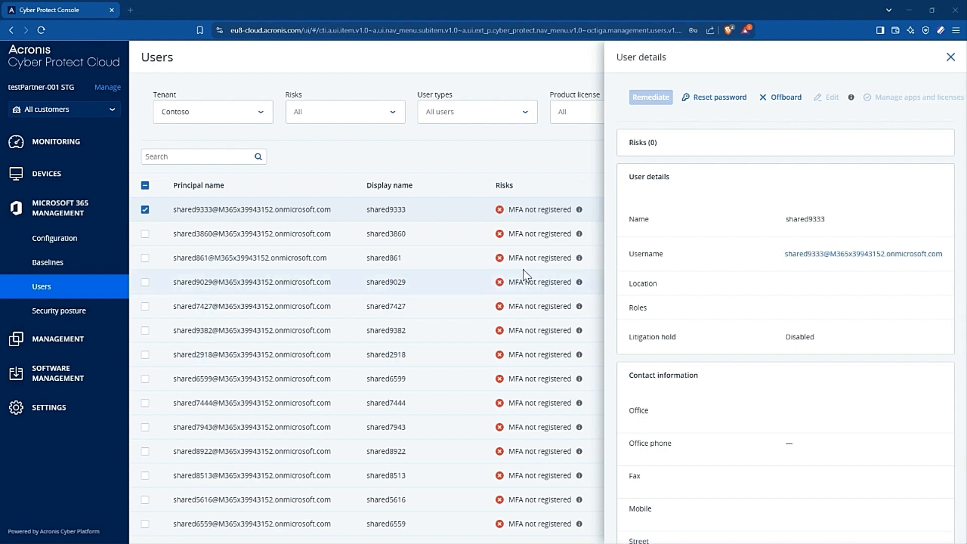
mouse_move(382, 226)
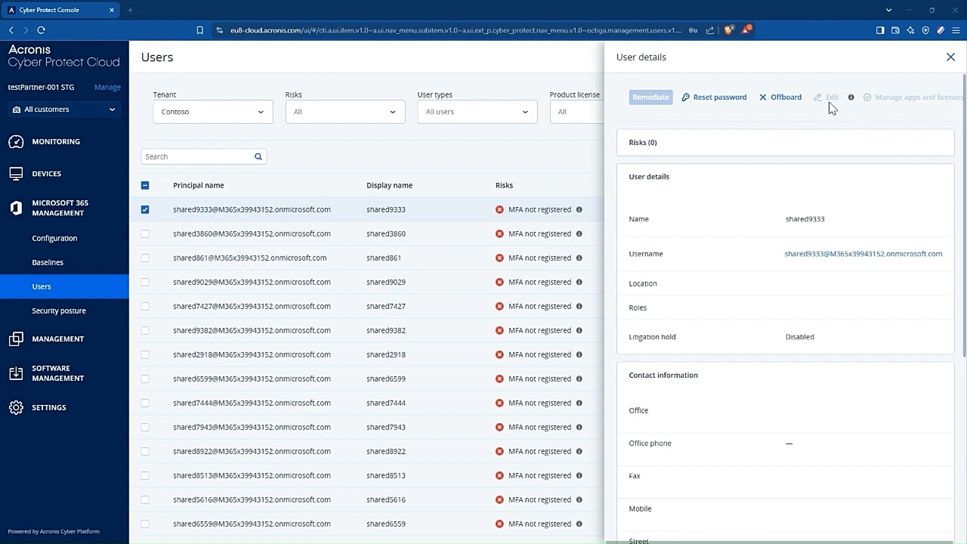
Offboard shared9333 with default options and litigation hold enabled, then save.
click(785, 96)
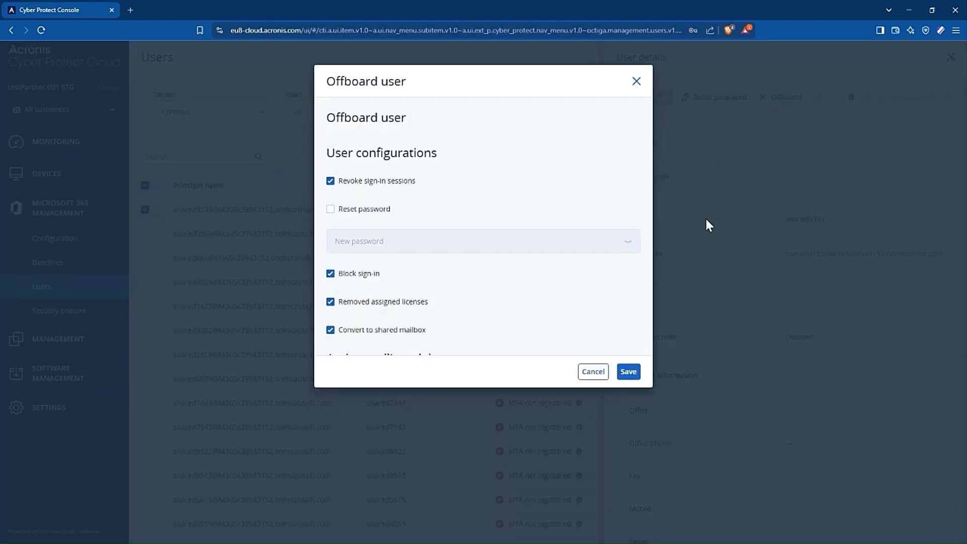
mouse_move(547, 191)
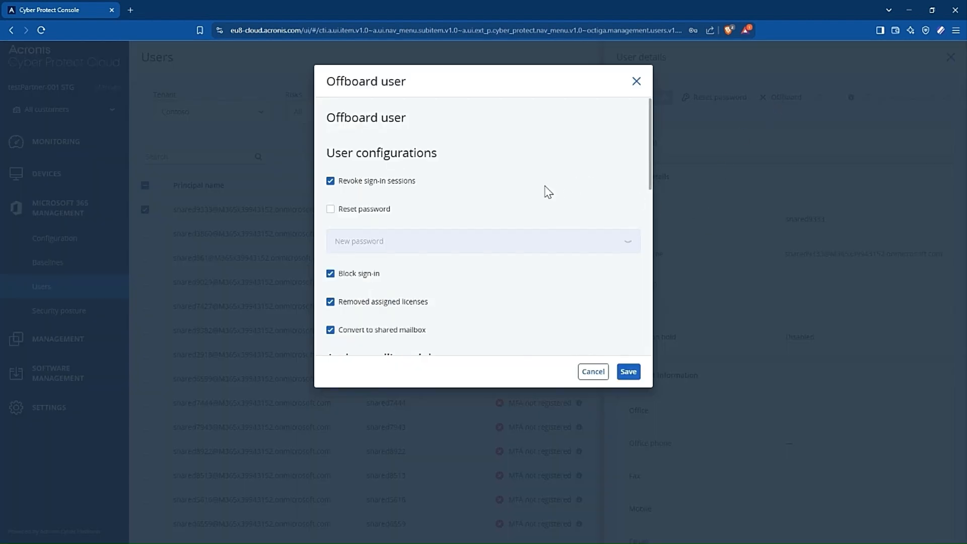
mouse_move(450, 200)
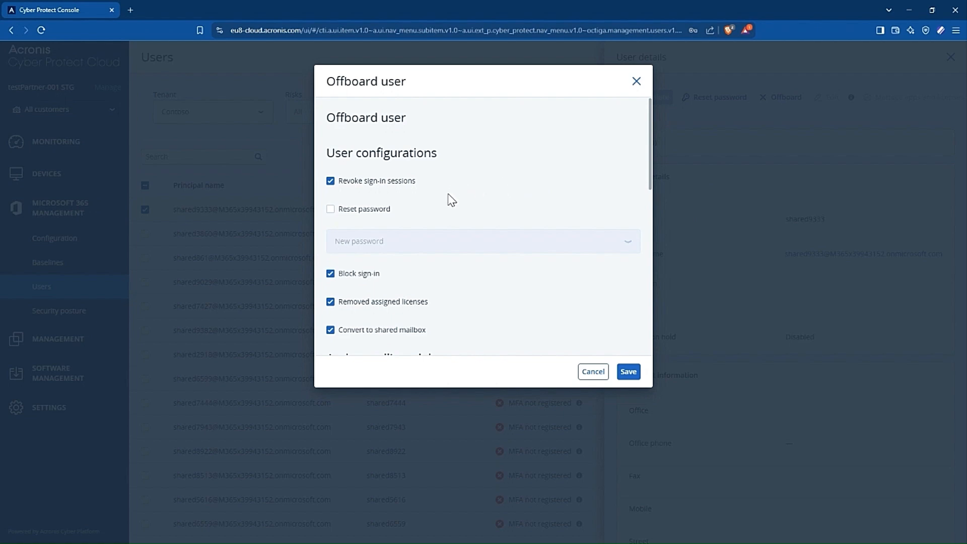
mouse_move(447, 230)
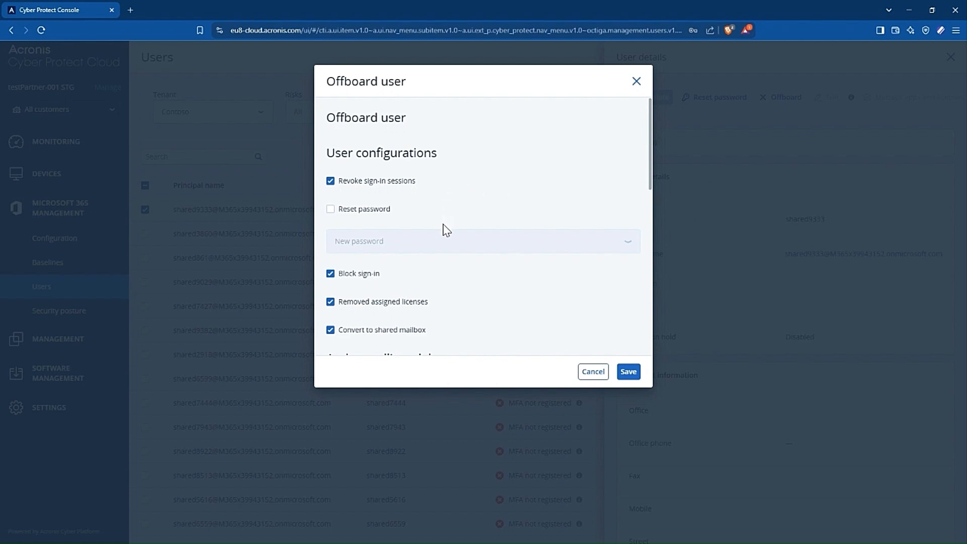
scroll(down, 3)
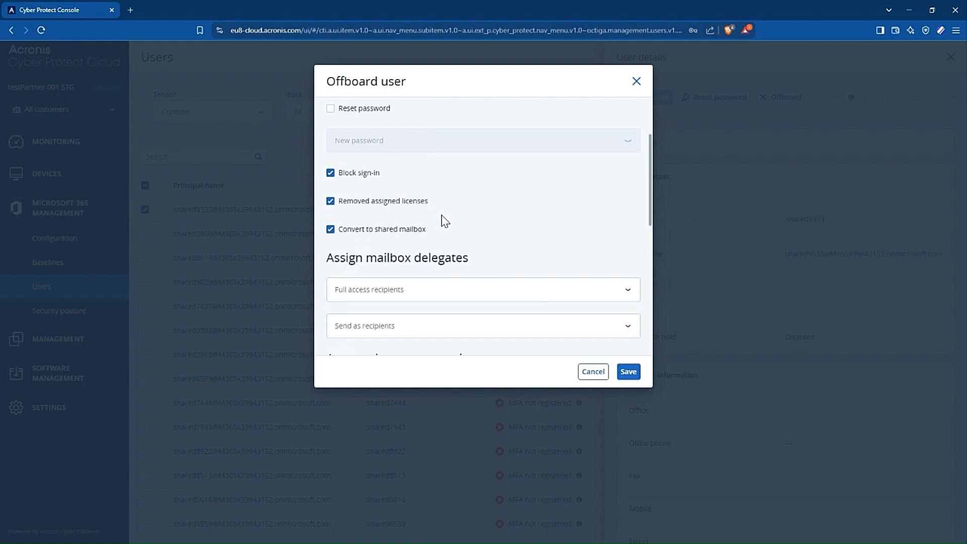
scroll(down, 3)
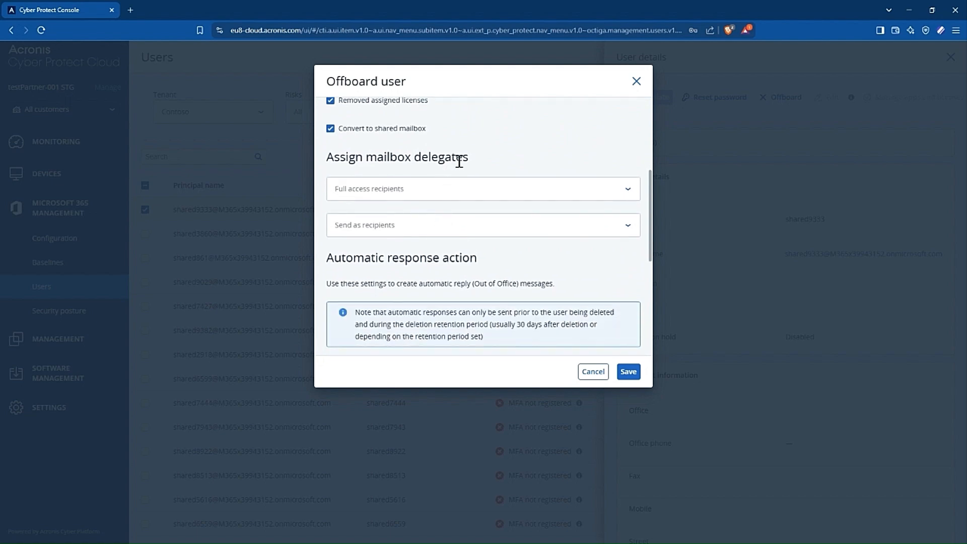
scroll(down, 3)
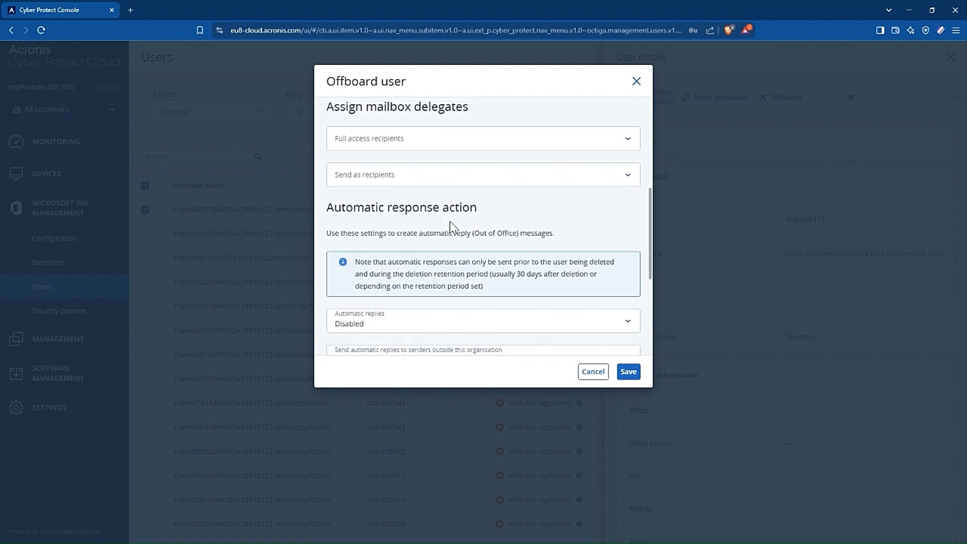
scroll(down, 3)
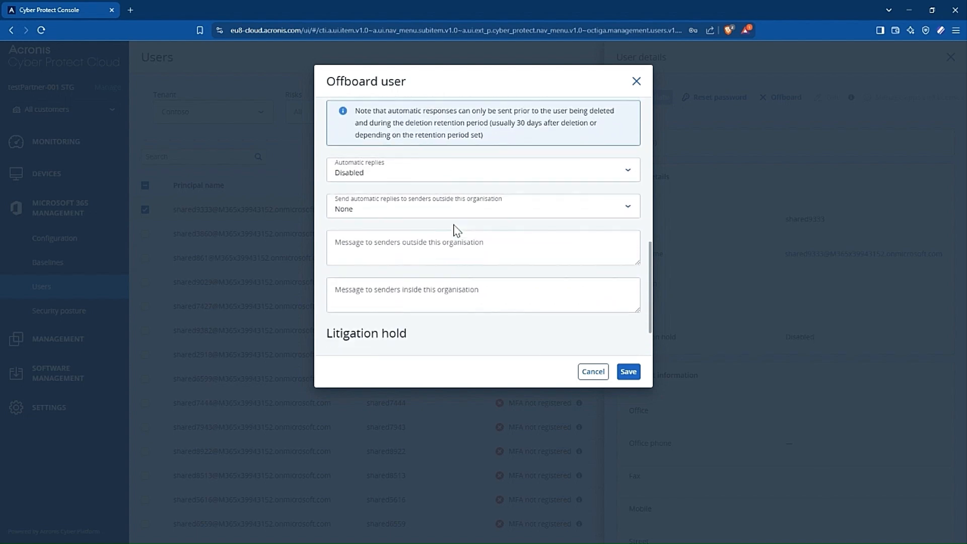
scroll(down, 3)
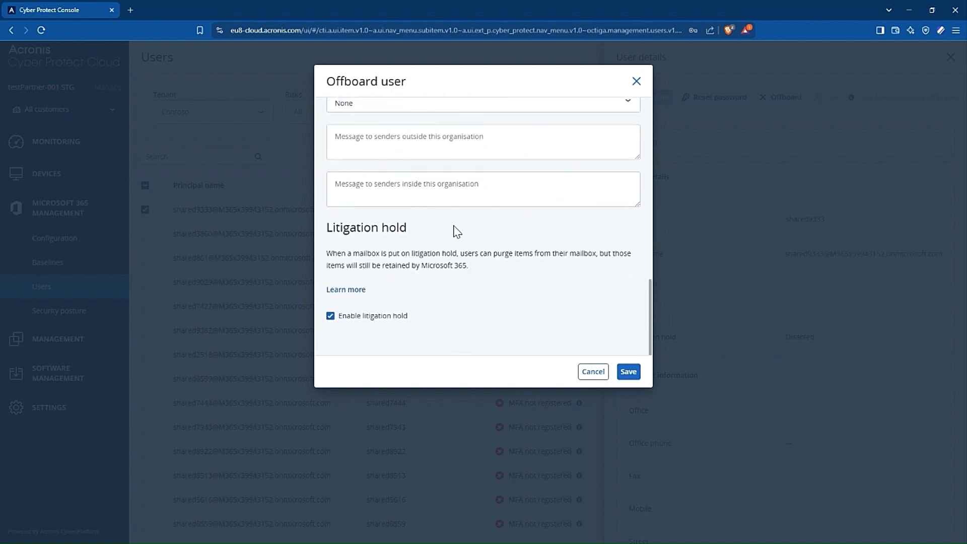
mouse_move(546, 306)
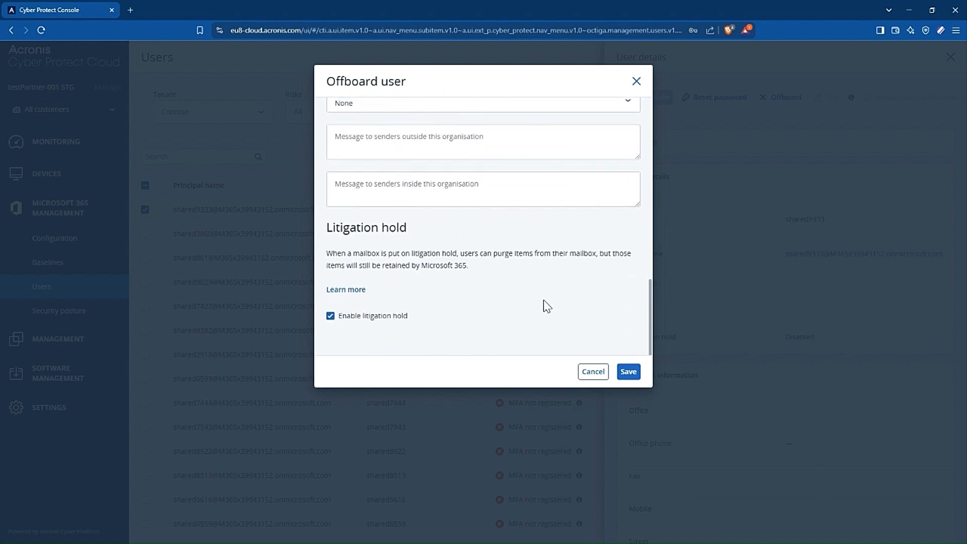
mouse_move(606, 344)
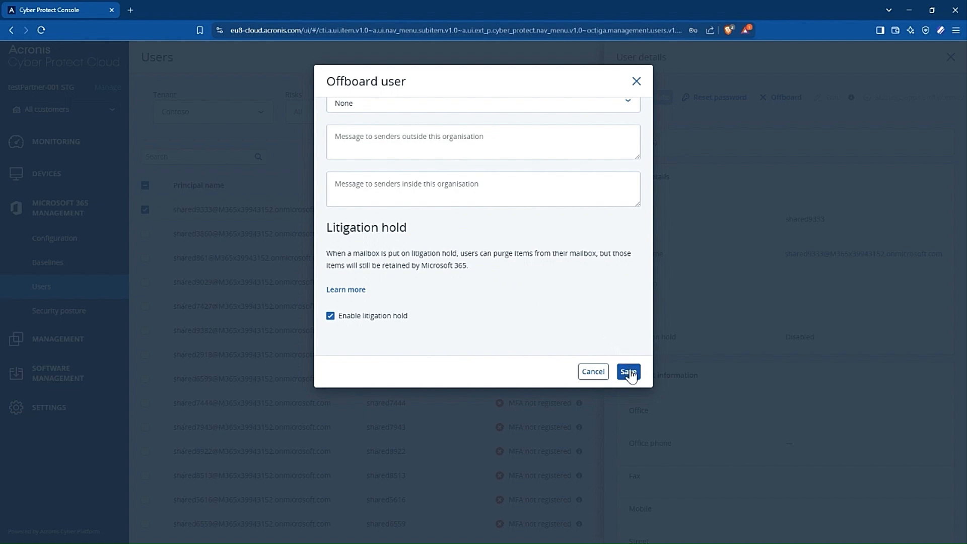
click(628, 372)
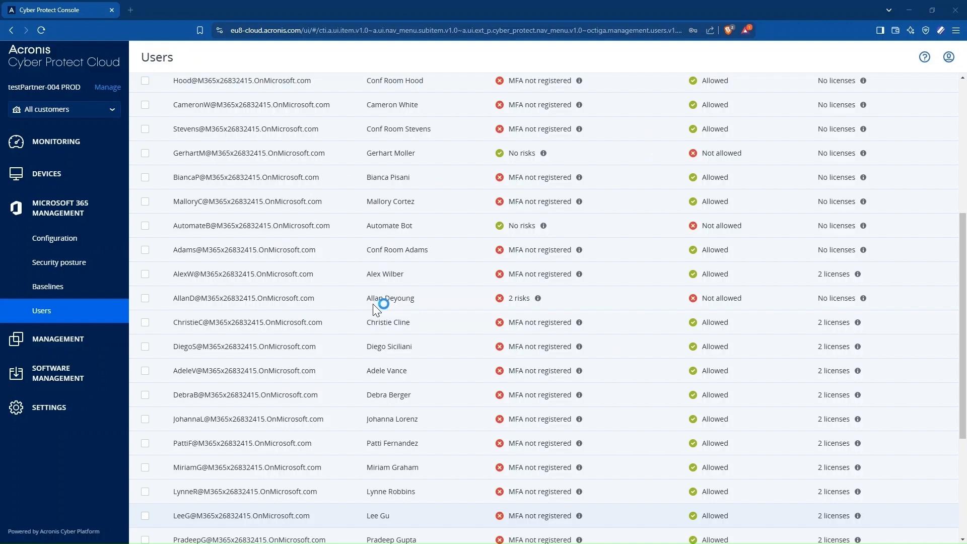
mouse_move(418, 294)
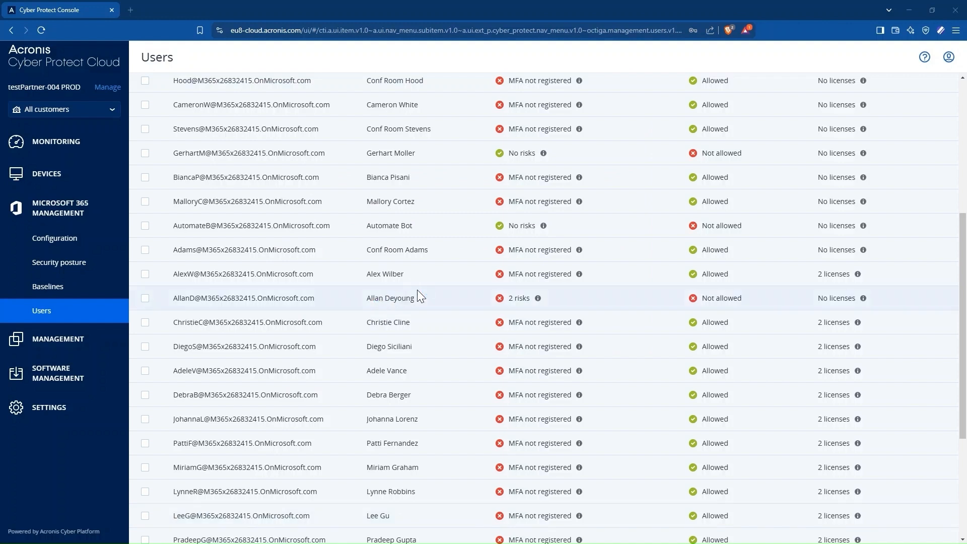
Scroll down testPartner-004's Microsoft 365 users list to its end.
scroll(down, 3)
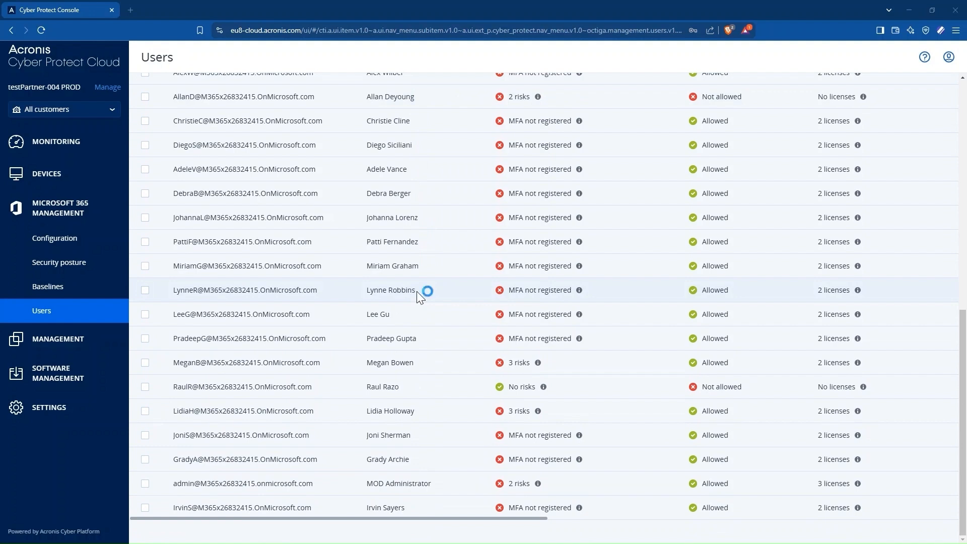
mouse_move(550, 314)
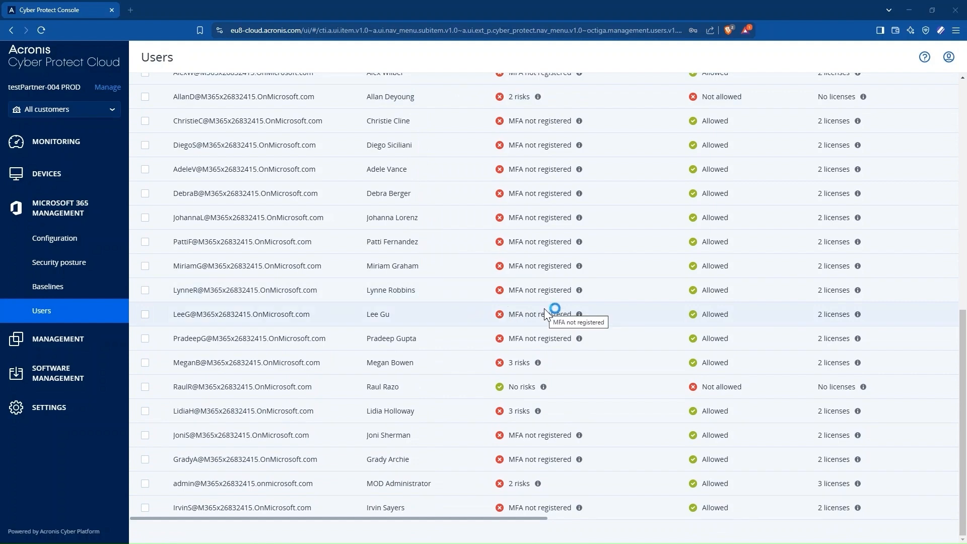
mouse_move(543, 283)
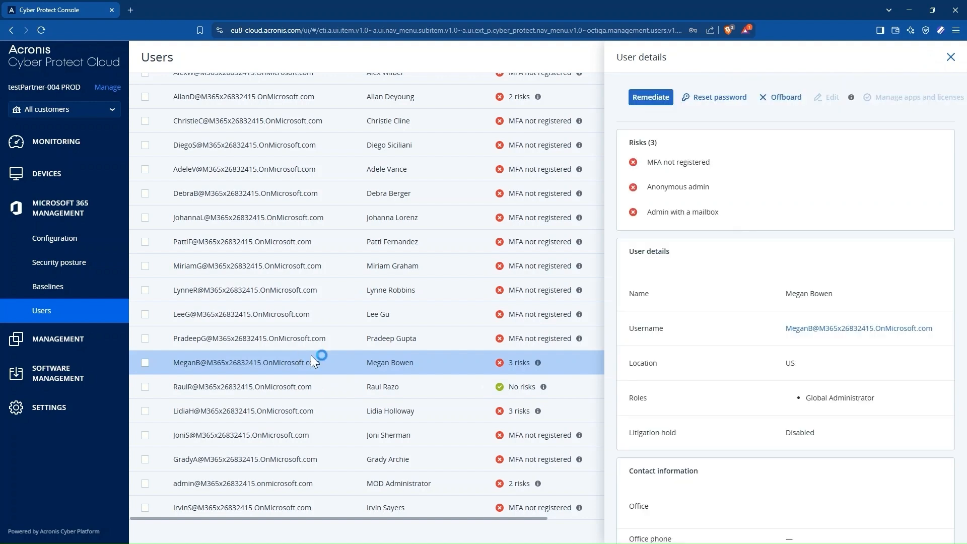
Choose 'MFA not registered' as Megan Bowen's risk to remediate and proceed.
click(649, 97)
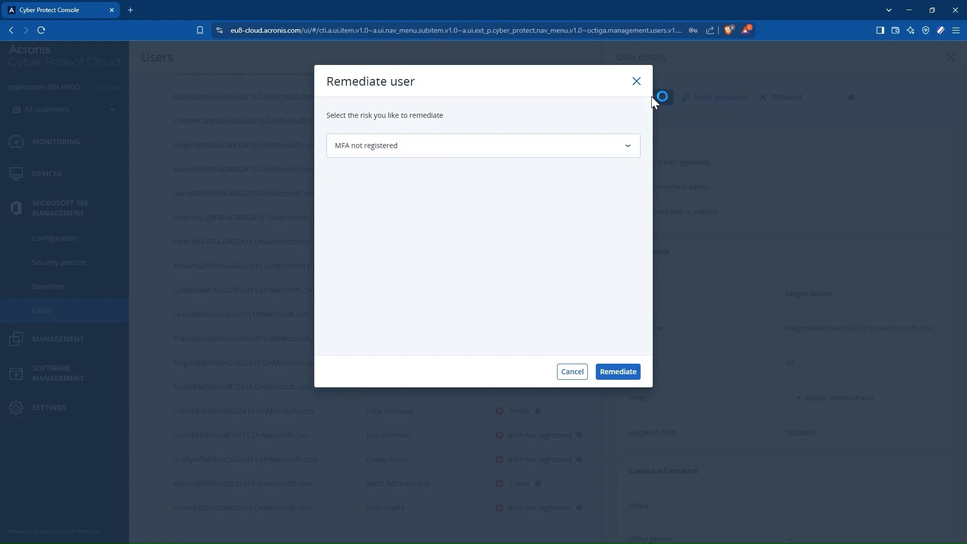
click(483, 145)
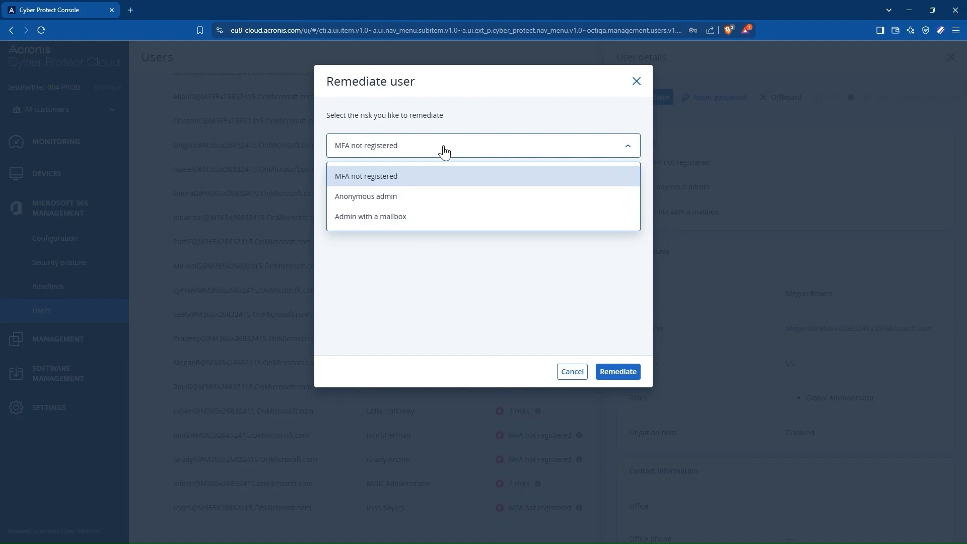
mouse_move(389, 162)
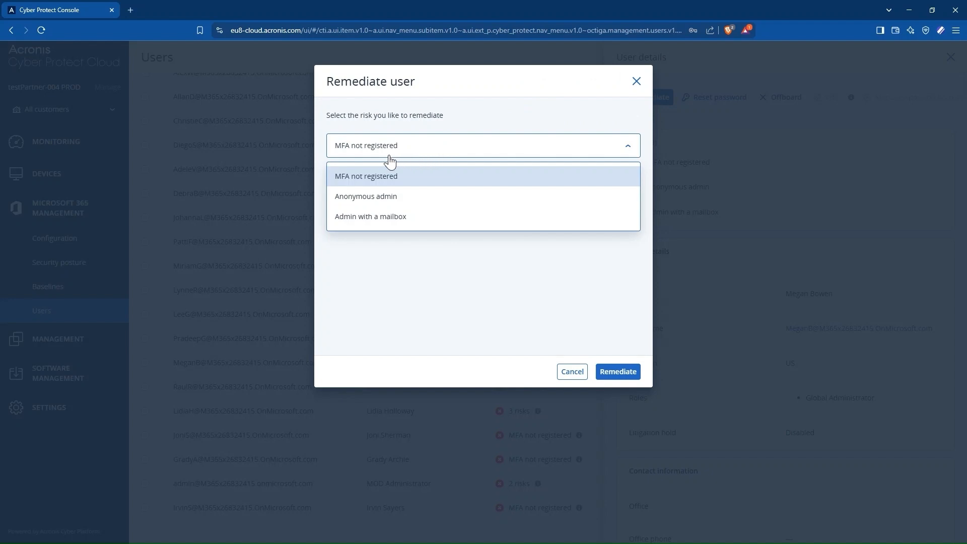
click(365, 176)
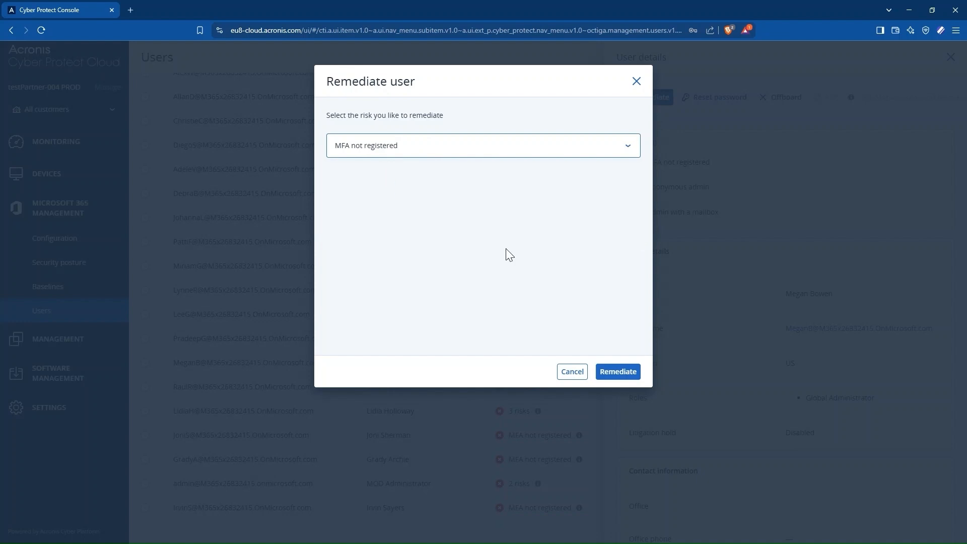
click(616, 371)
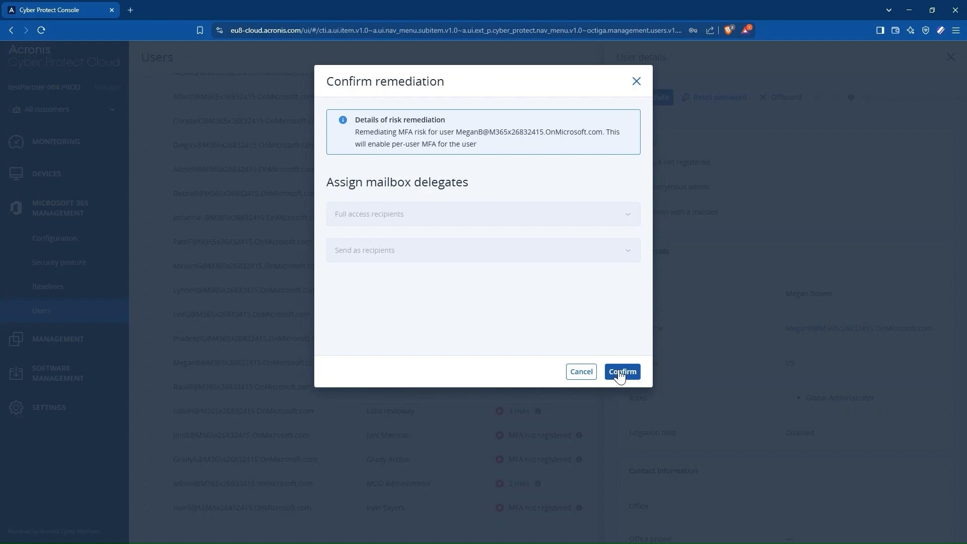
Confirm enabling per-user MFA for Megan Bowen and dismiss the result.
click(621, 371)
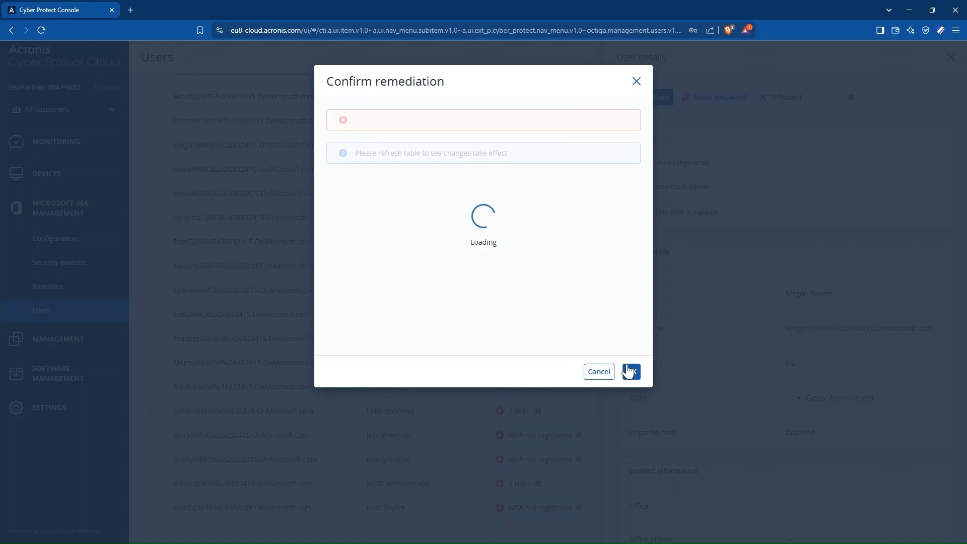
click(630, 371)
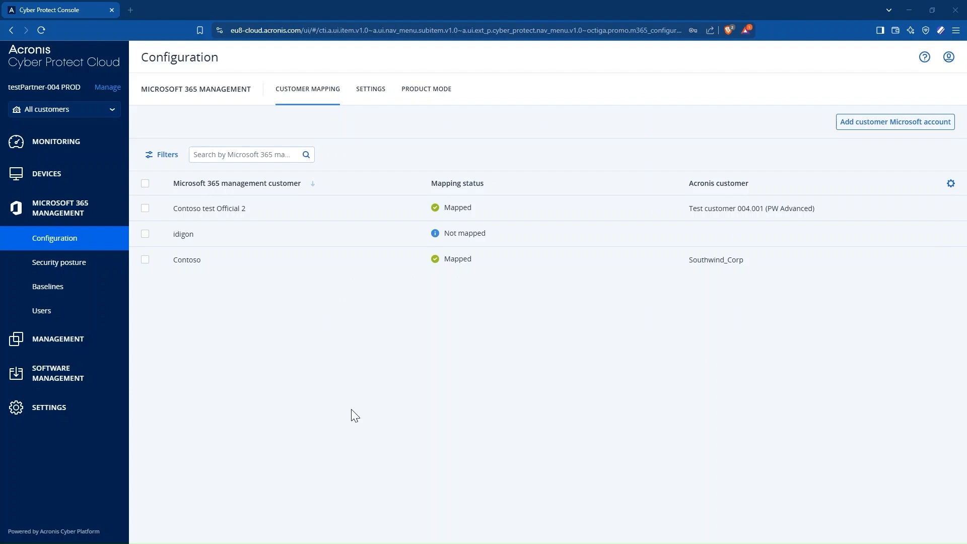
Review product modes (Contoso Free, Contoso test Official 2 Advanced) and cancel the change dialog.
click(425, 89)
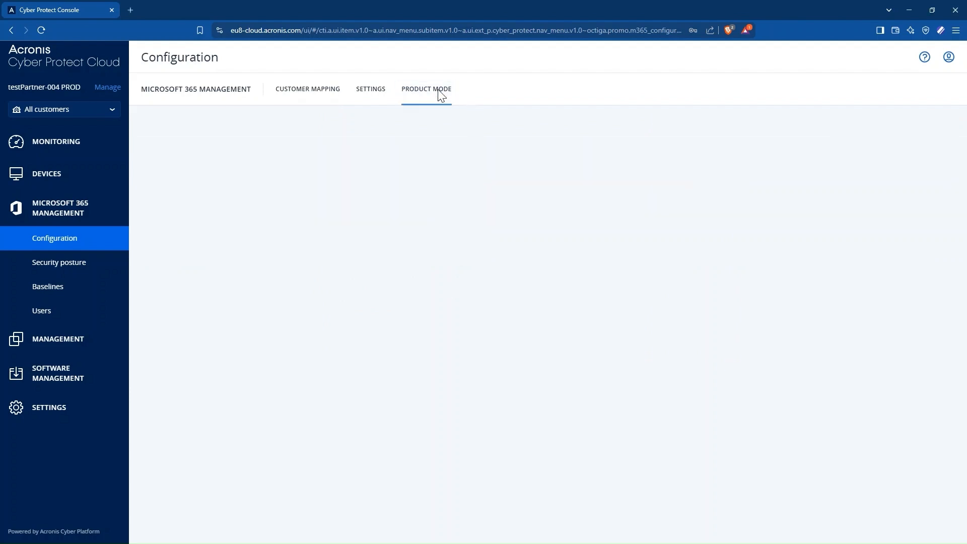
click(425, 88)
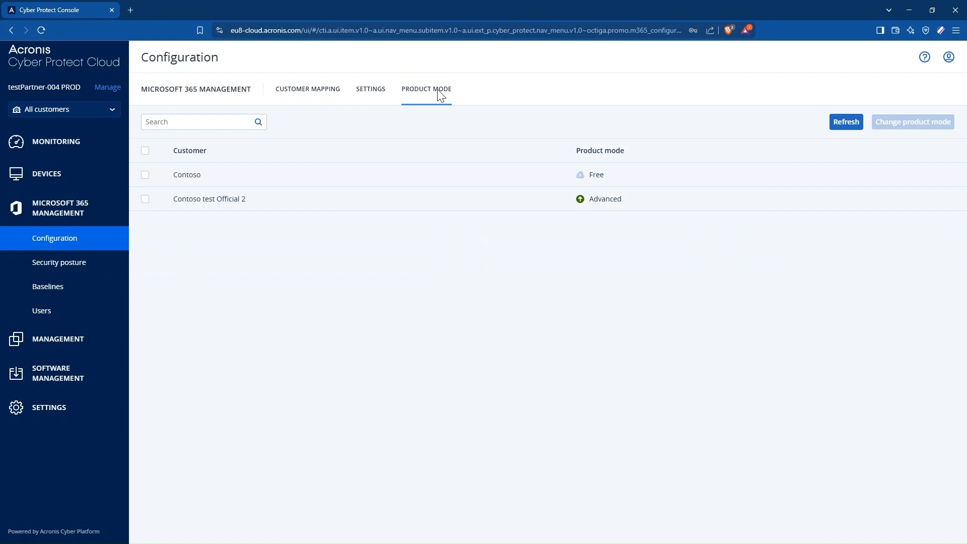
mouse_move(428, 127)
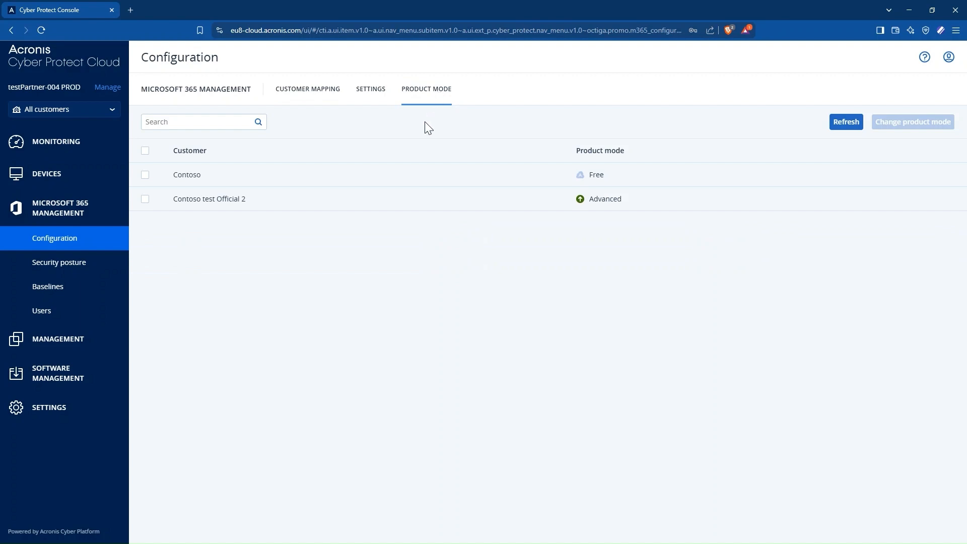
click(912, 122)
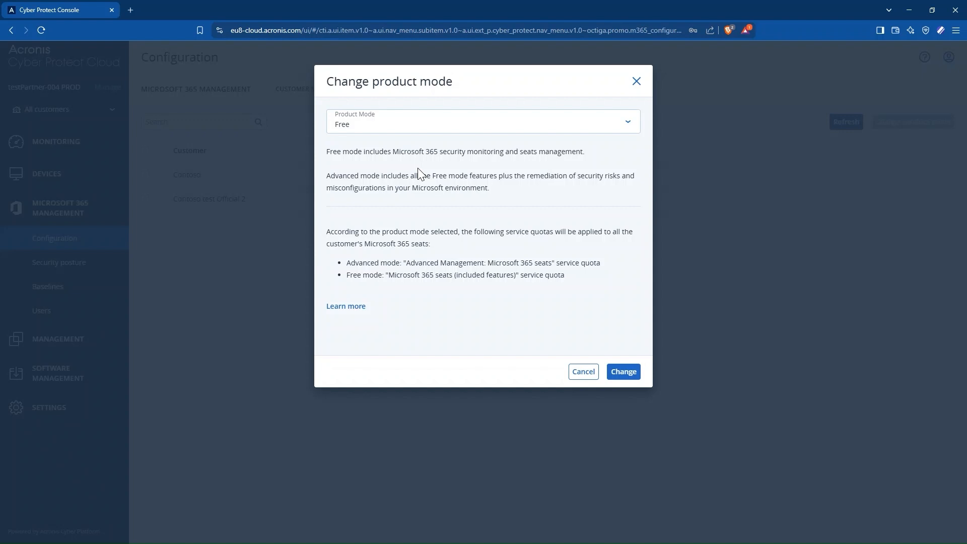
mouse_move(582, 371)
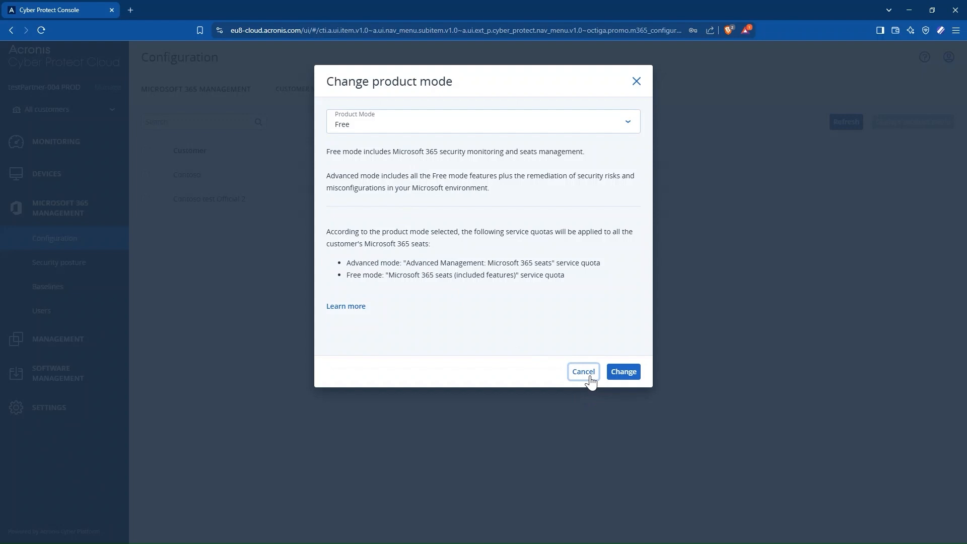
click(581, 371)
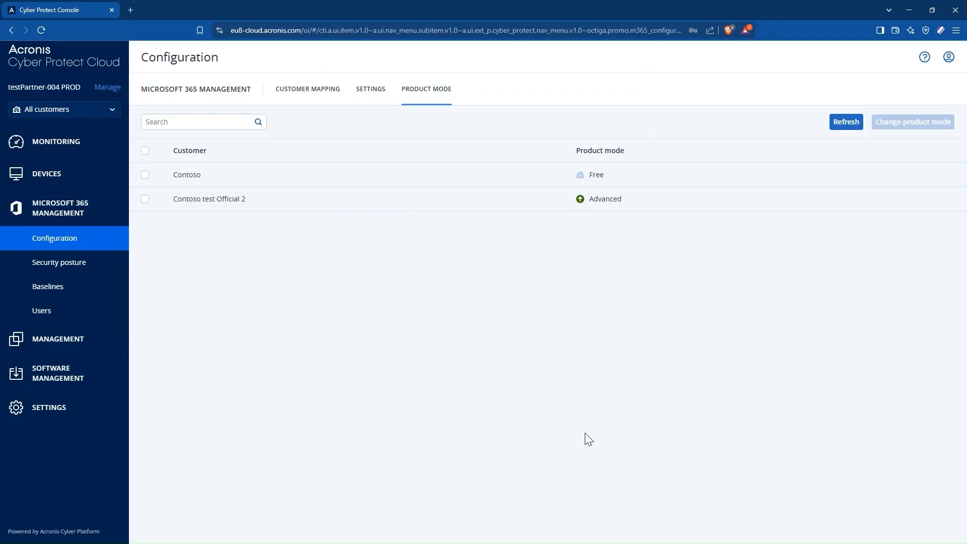
mouse_move(410, 136)
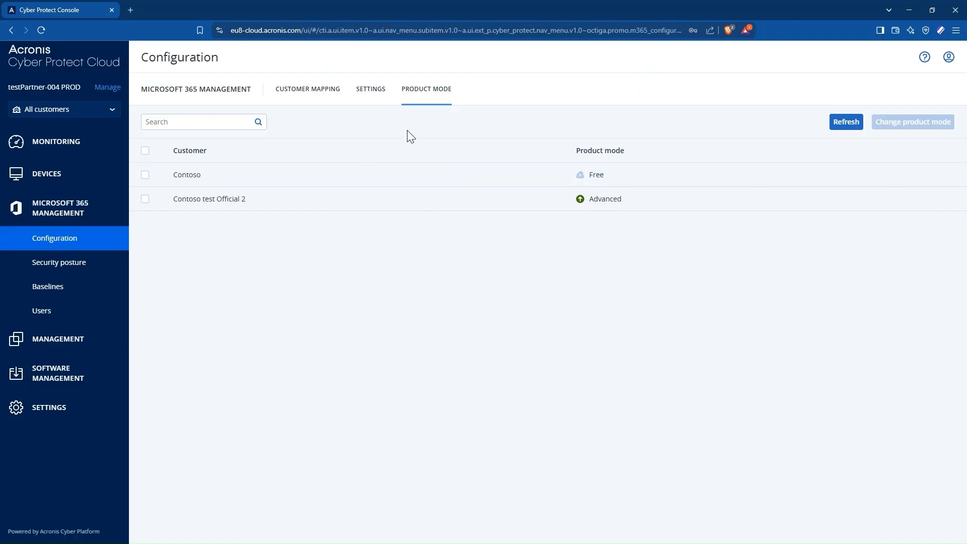
Return to Customer Mapping, showing Contoso and Contoso test Official 2 mapped, idigon not.
click(308, 88)
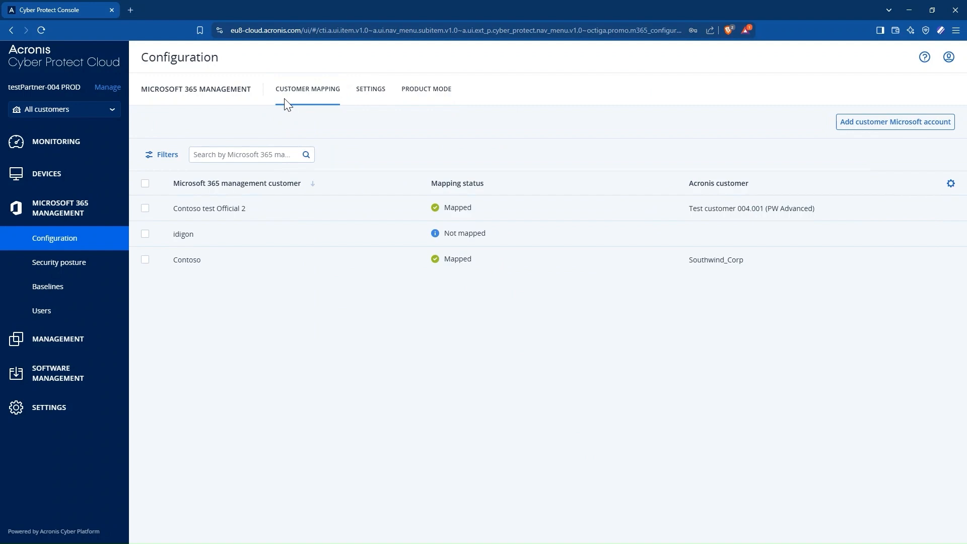
mouse_move(467, 379)
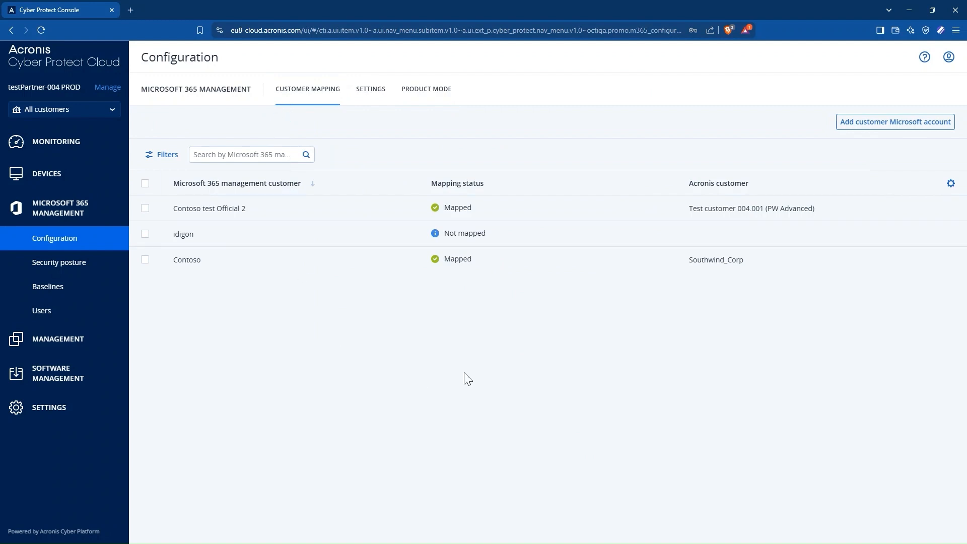
mouse_move(844, 446)
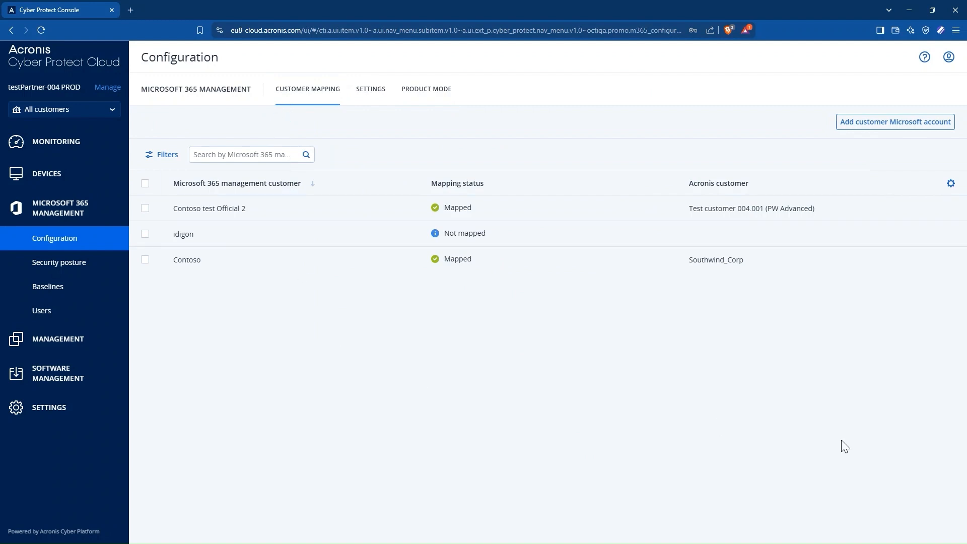